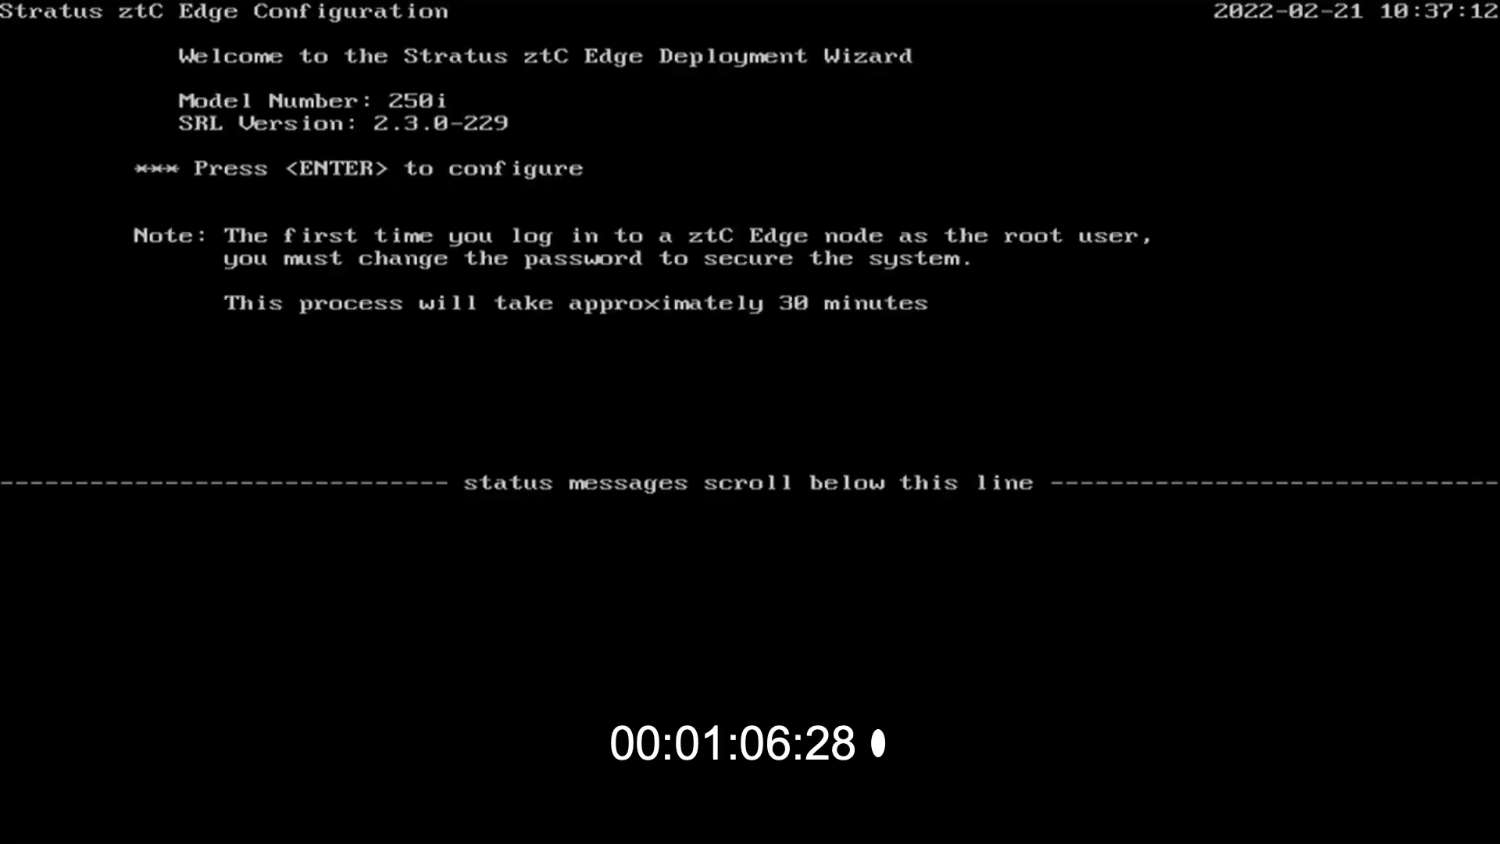
# Step: Configure the node manually with IPv4 172.16.1.90 and netmask 255.255.255.0, then apply
pyautogui.press('enter')
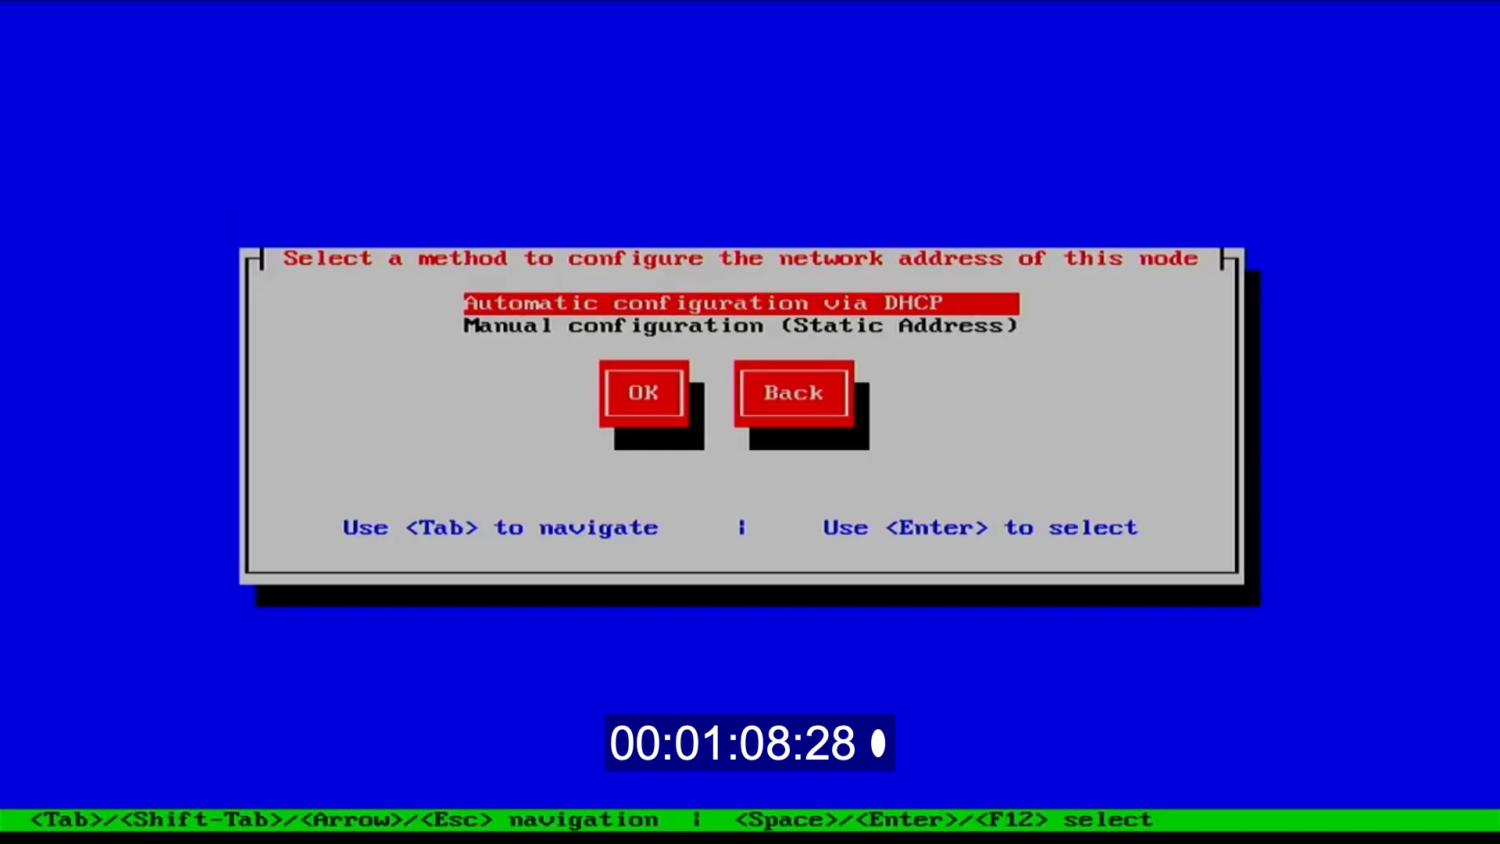
pyautogui.press('Down')
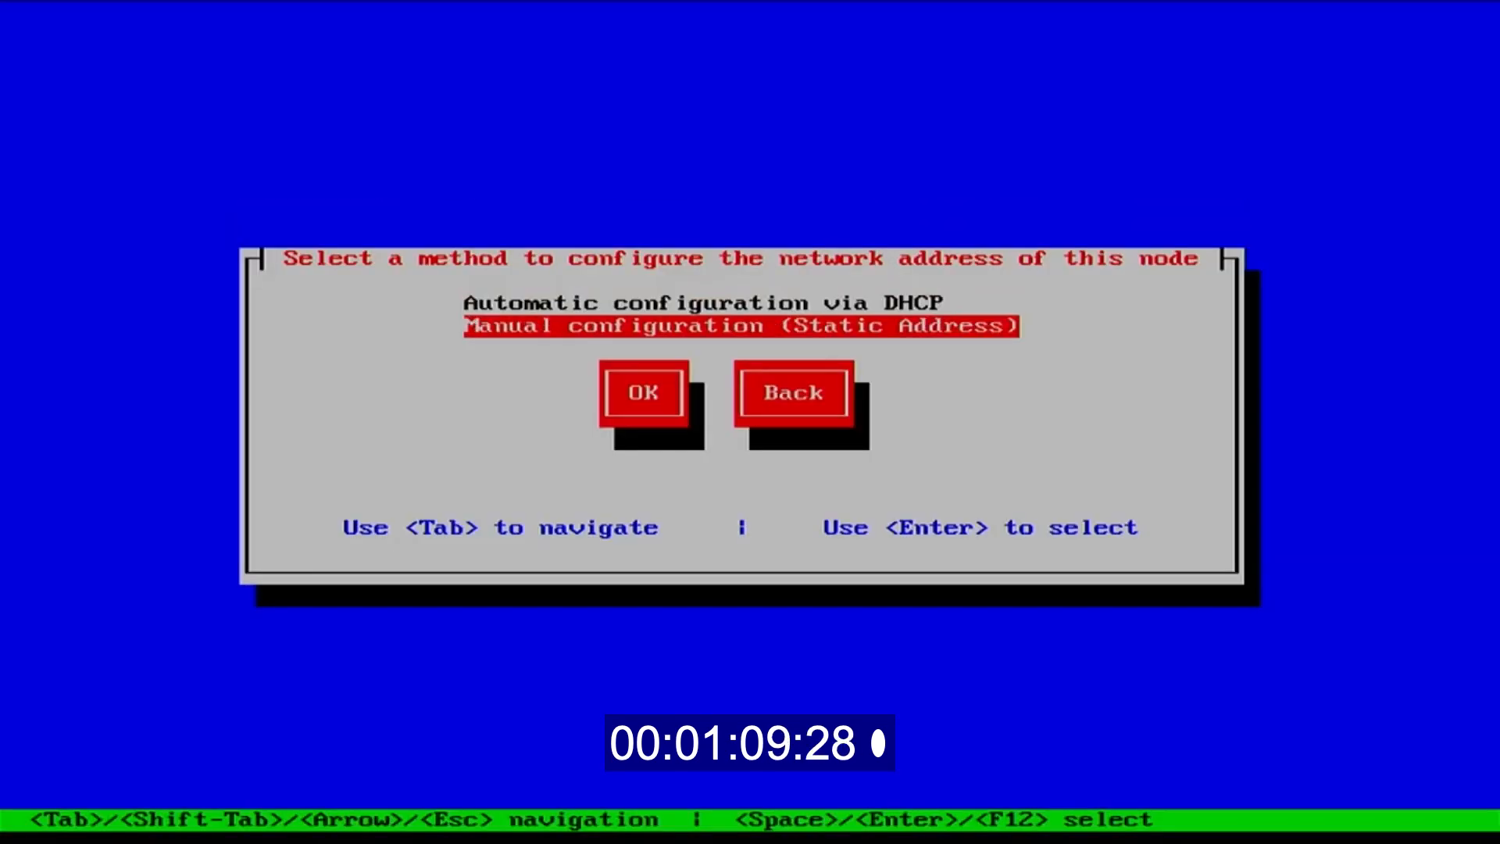
pyautogui.press('Tab')
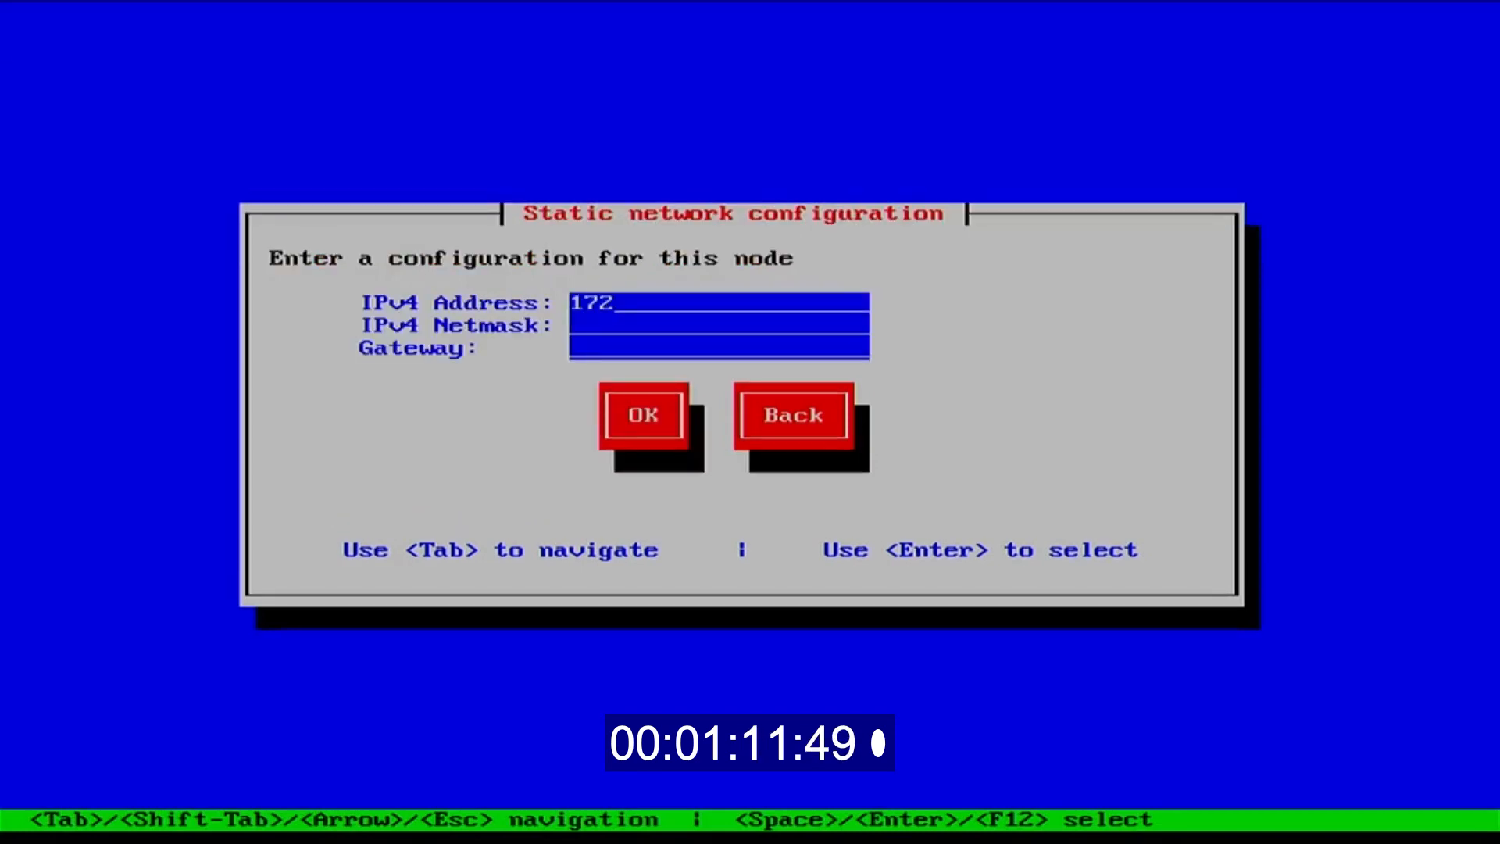
pyautogui.write('.16.1.90')
pyautogui.click(719, 325)
pyautogui.write('2')
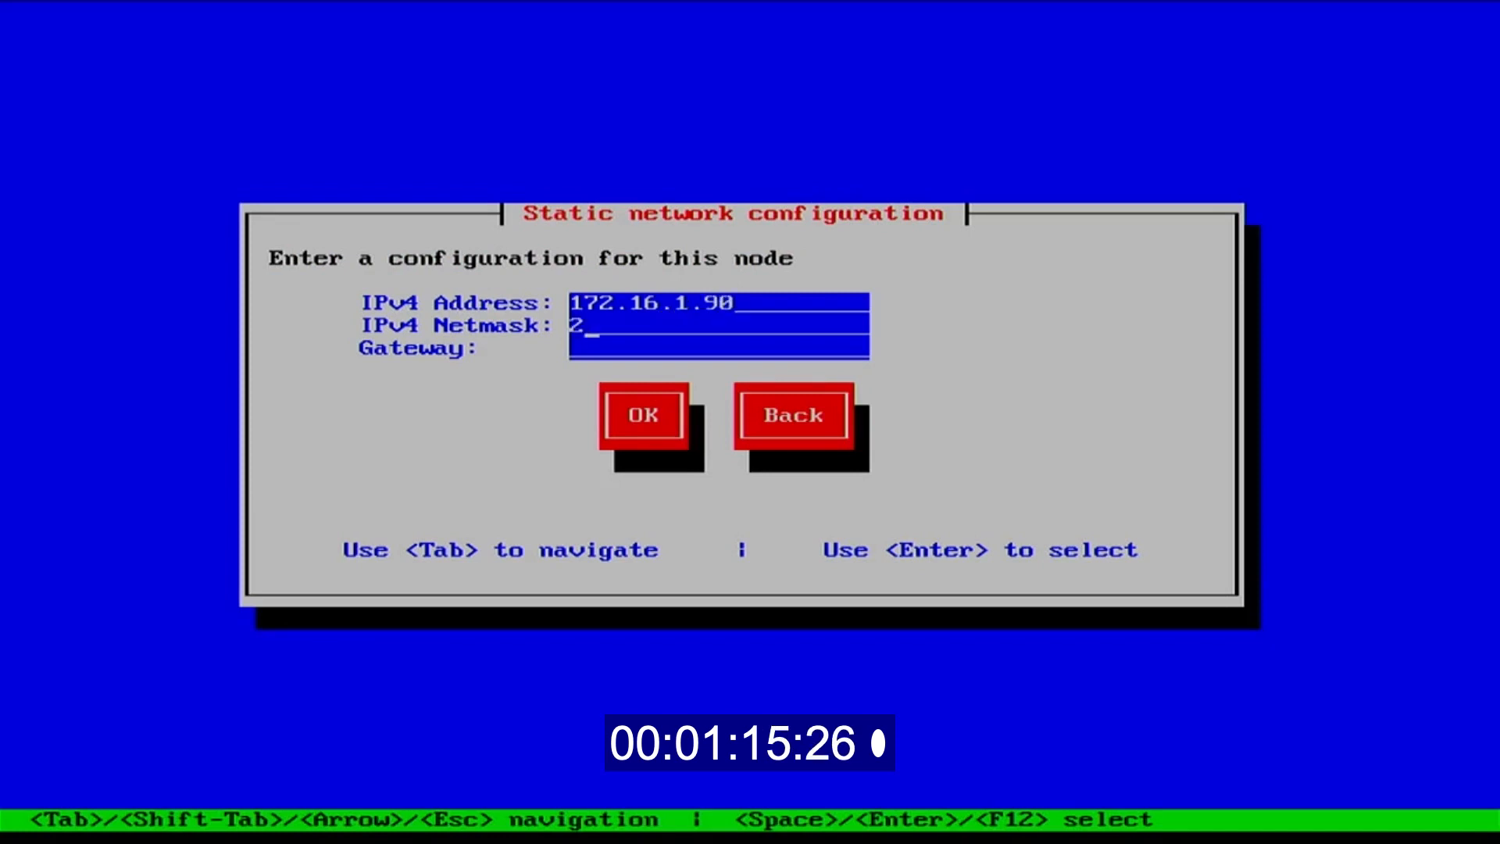
pyautogui.write('55.255')
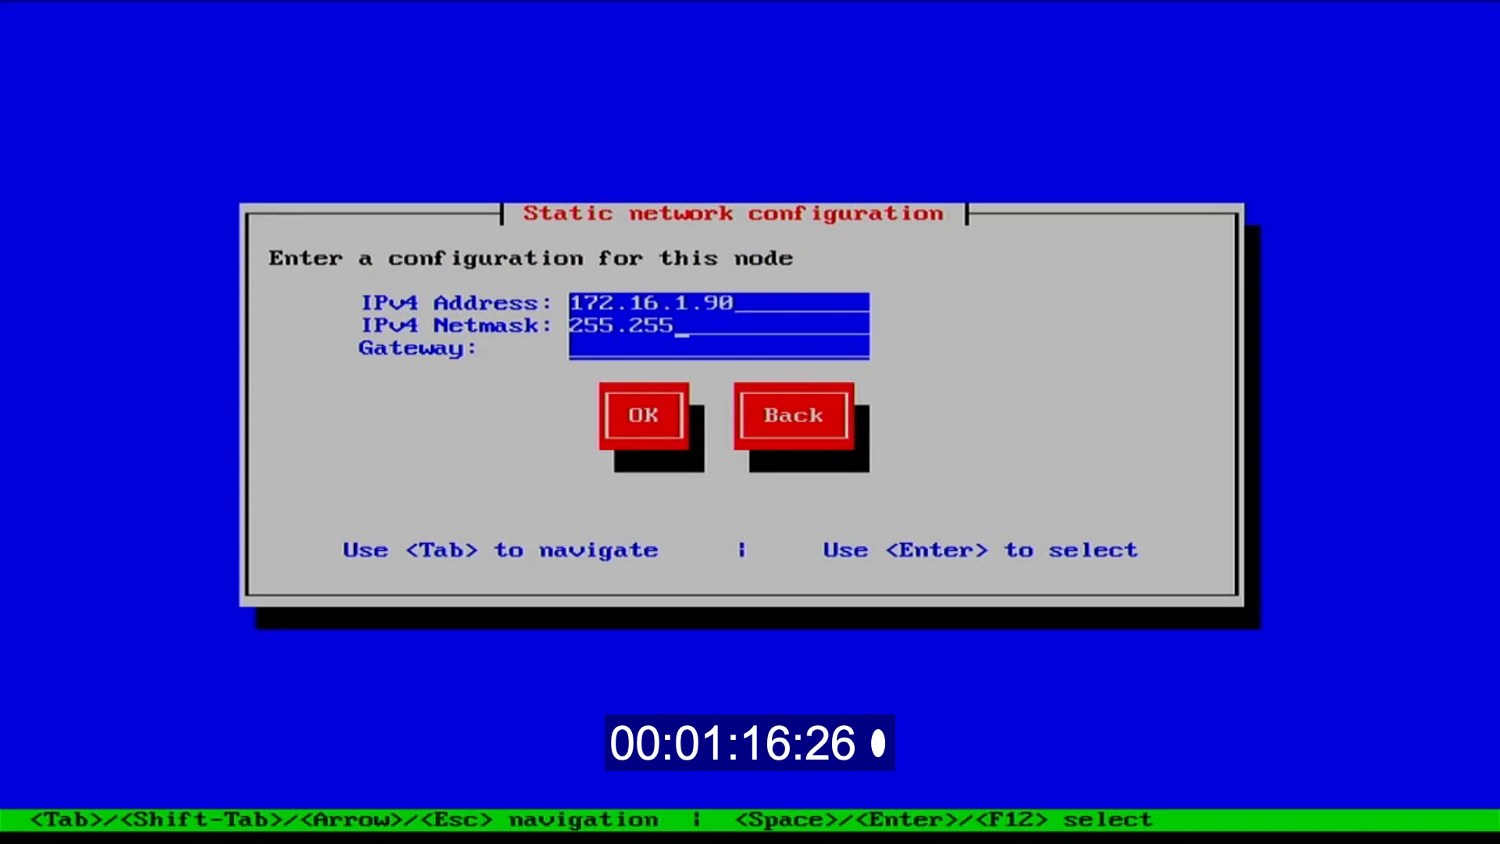
pyautogui.write('.255.0')
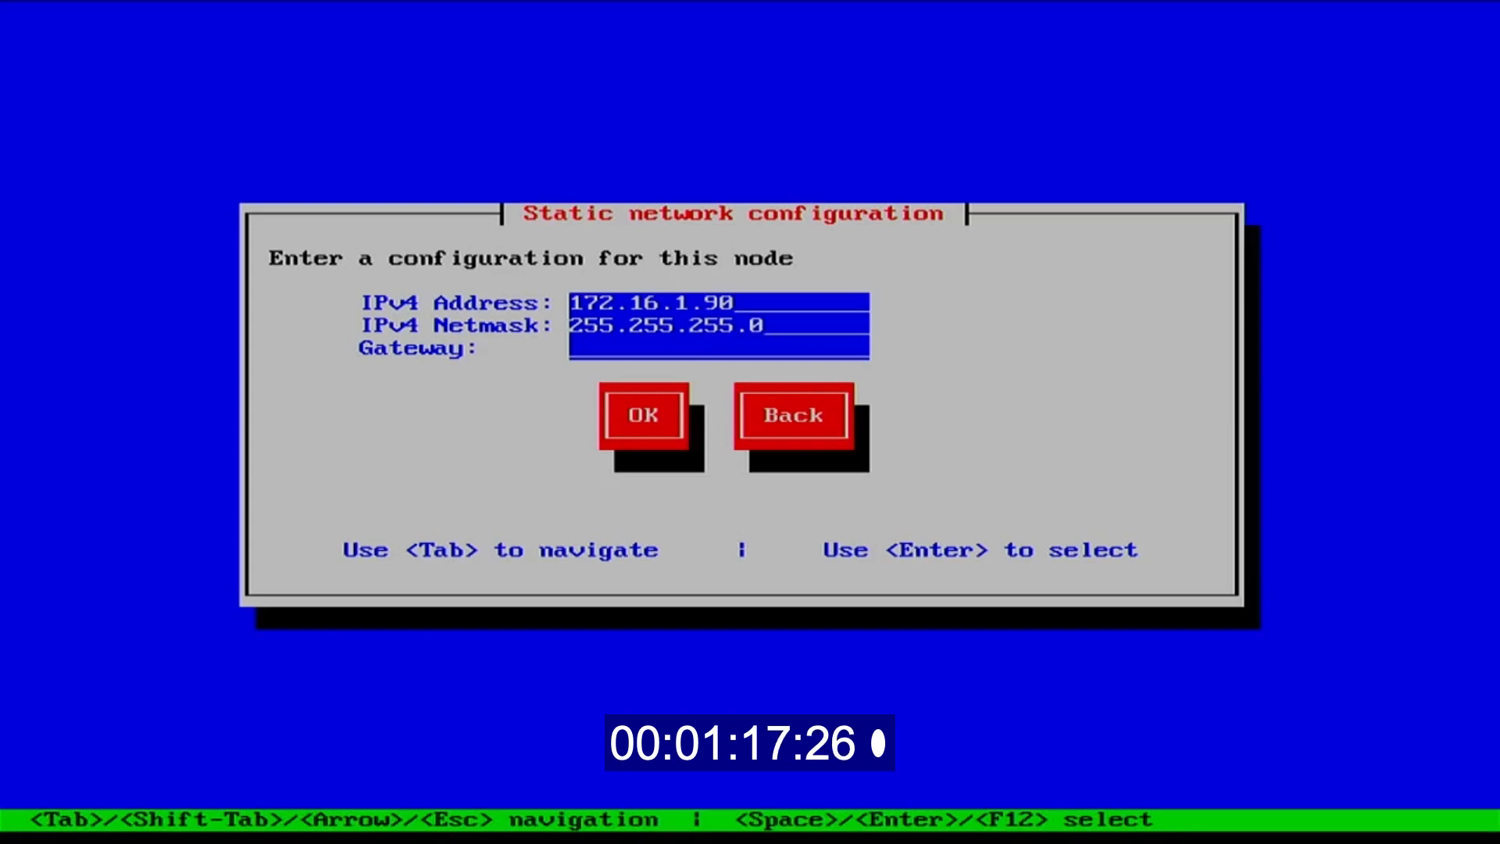
pyautogui.click(642, 415)
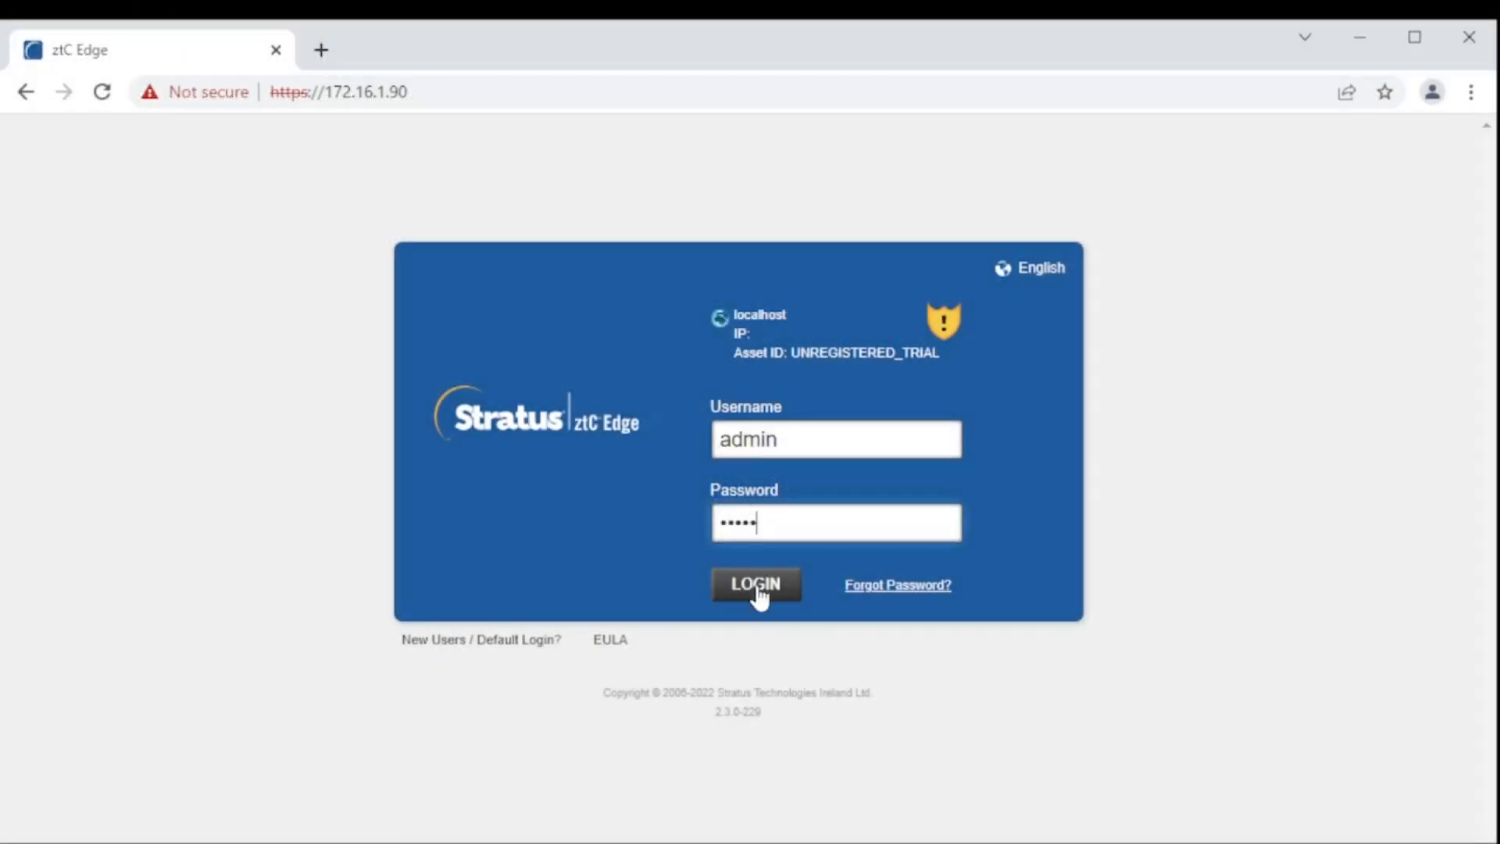
# Step: Log in at 172.16.1.90, accept the EULA and save static system IP 172.16.1.89, confirming the change
pyautogui.click(754, 584)
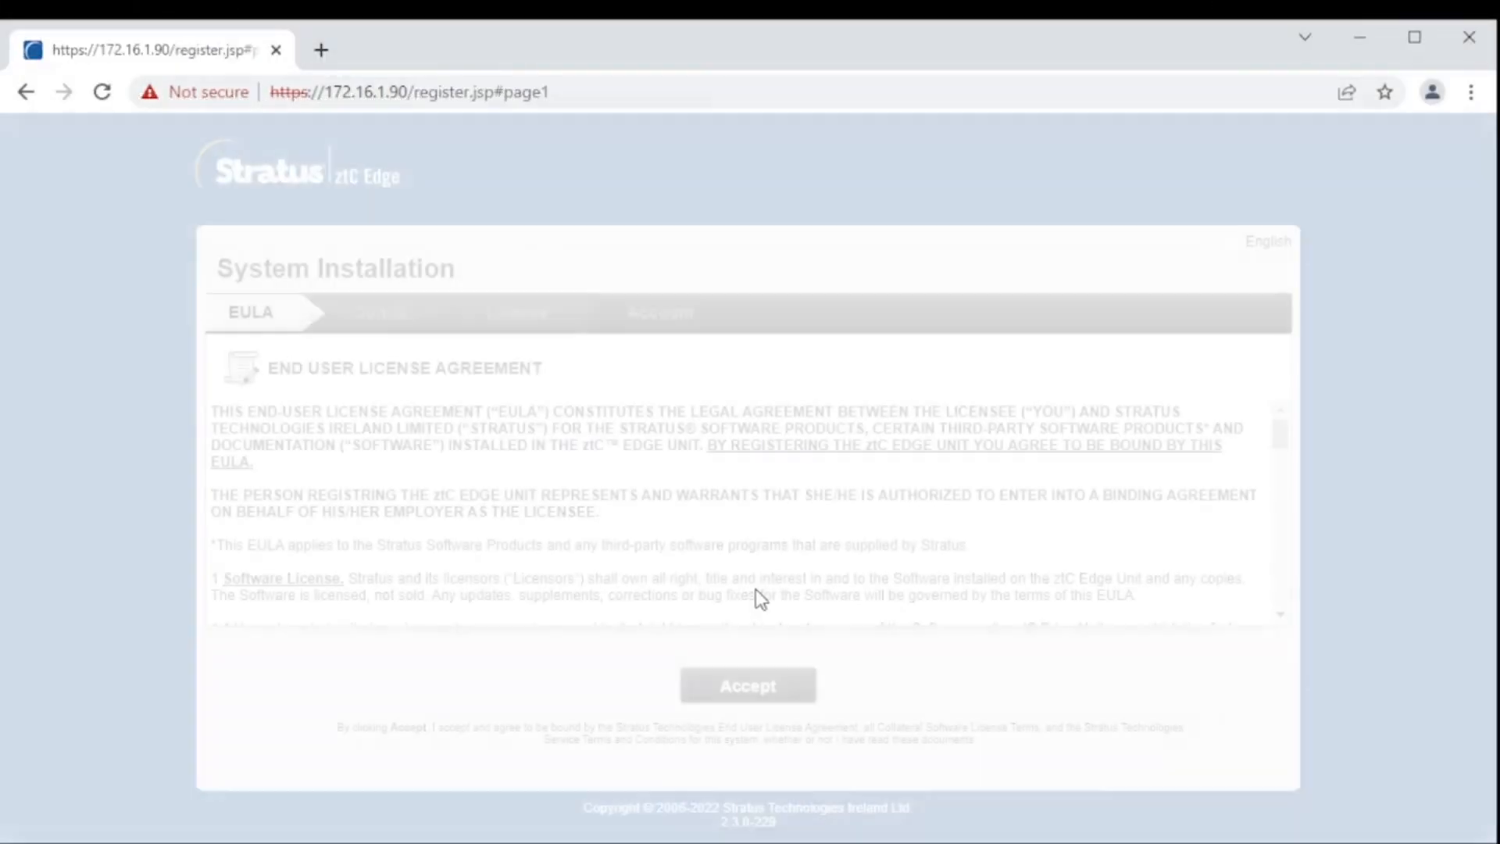
pyautogui.click(747, 685)
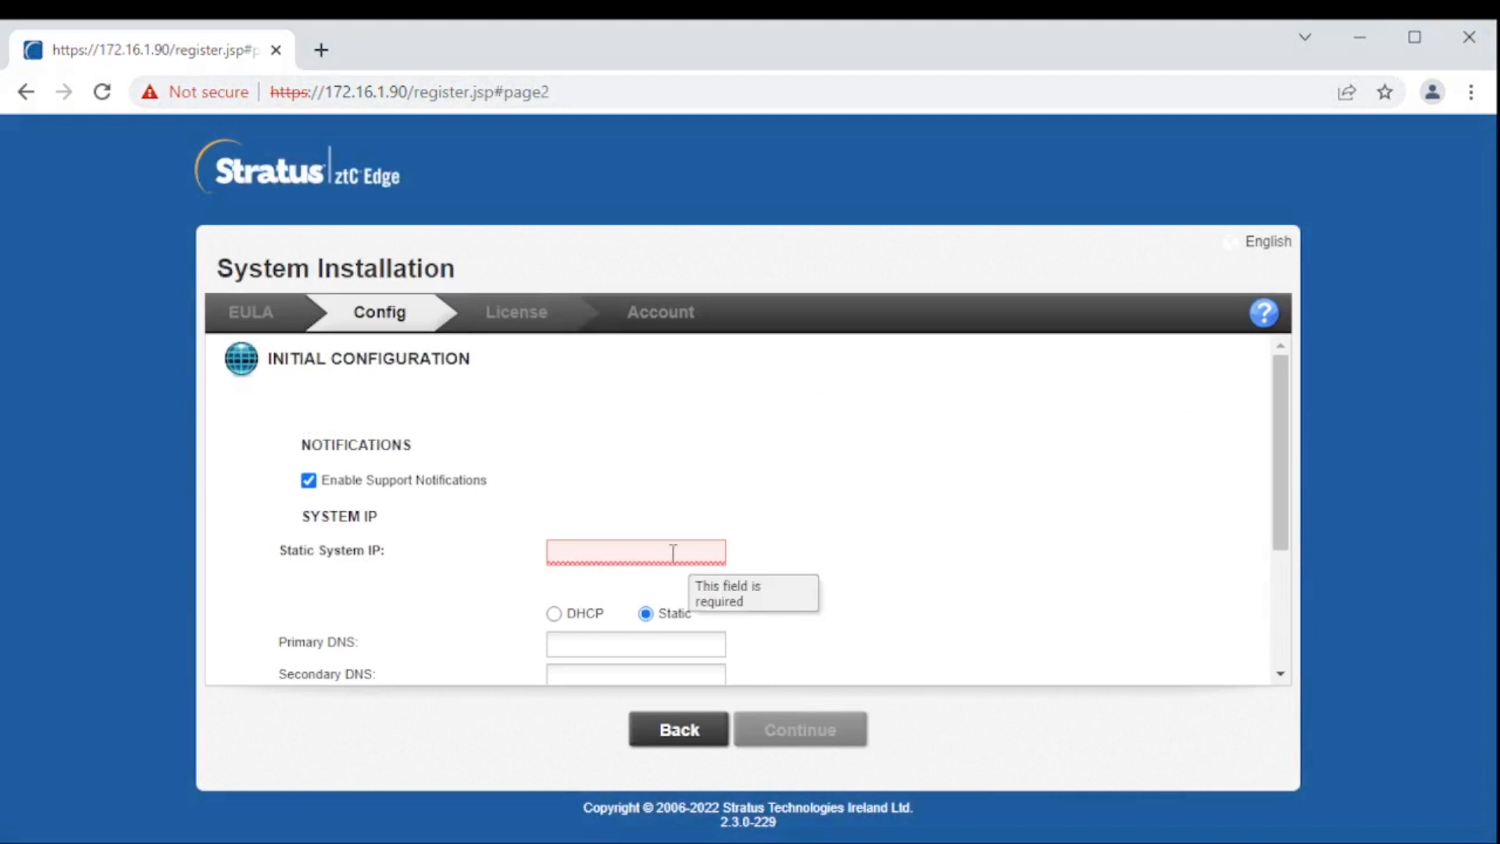
pyautogui.write('172.16.1.89')
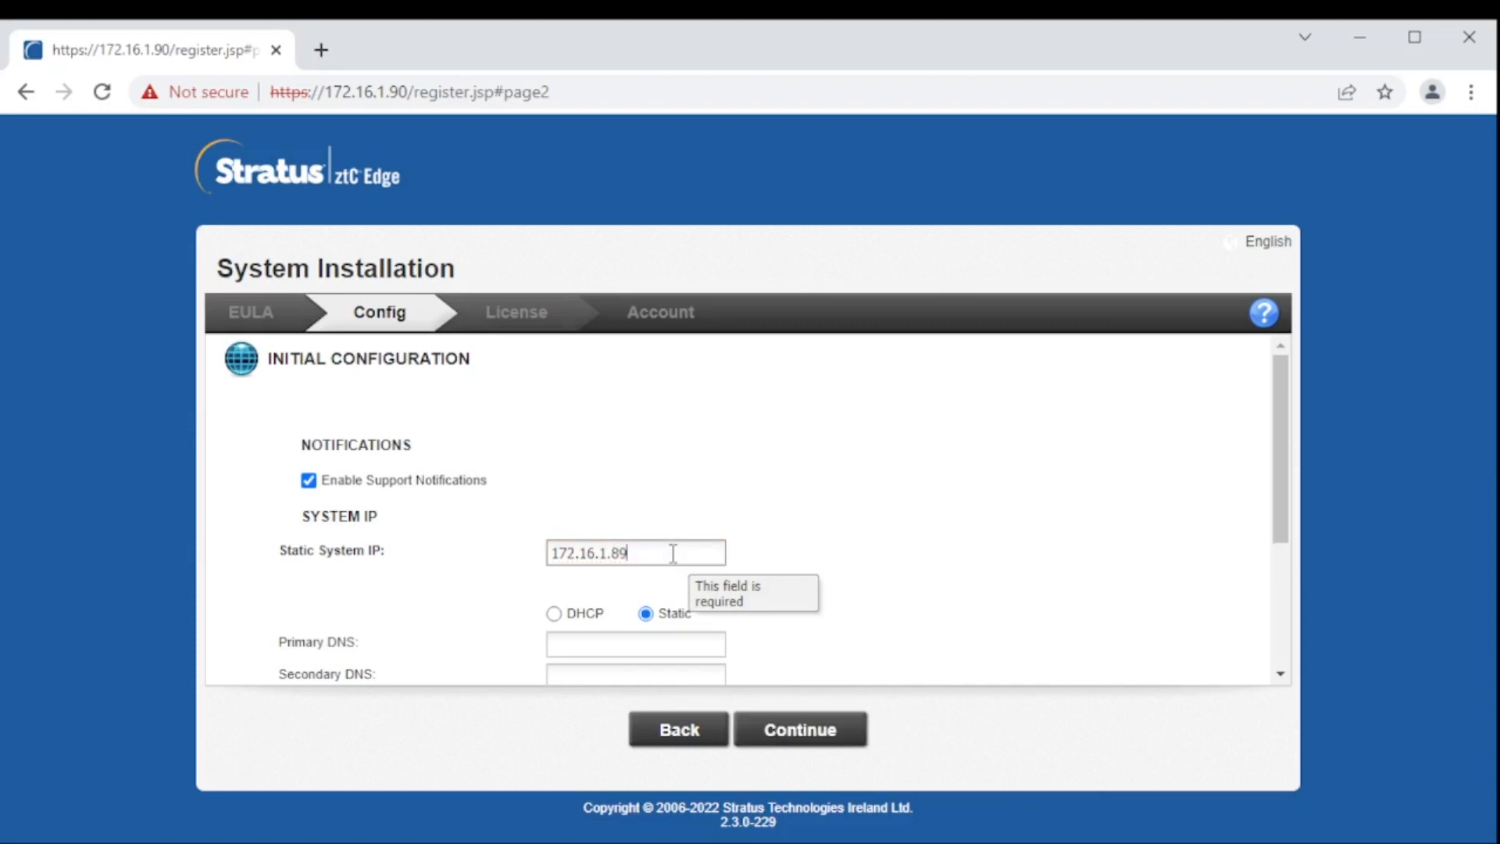
pyautogui.scroll(-3)
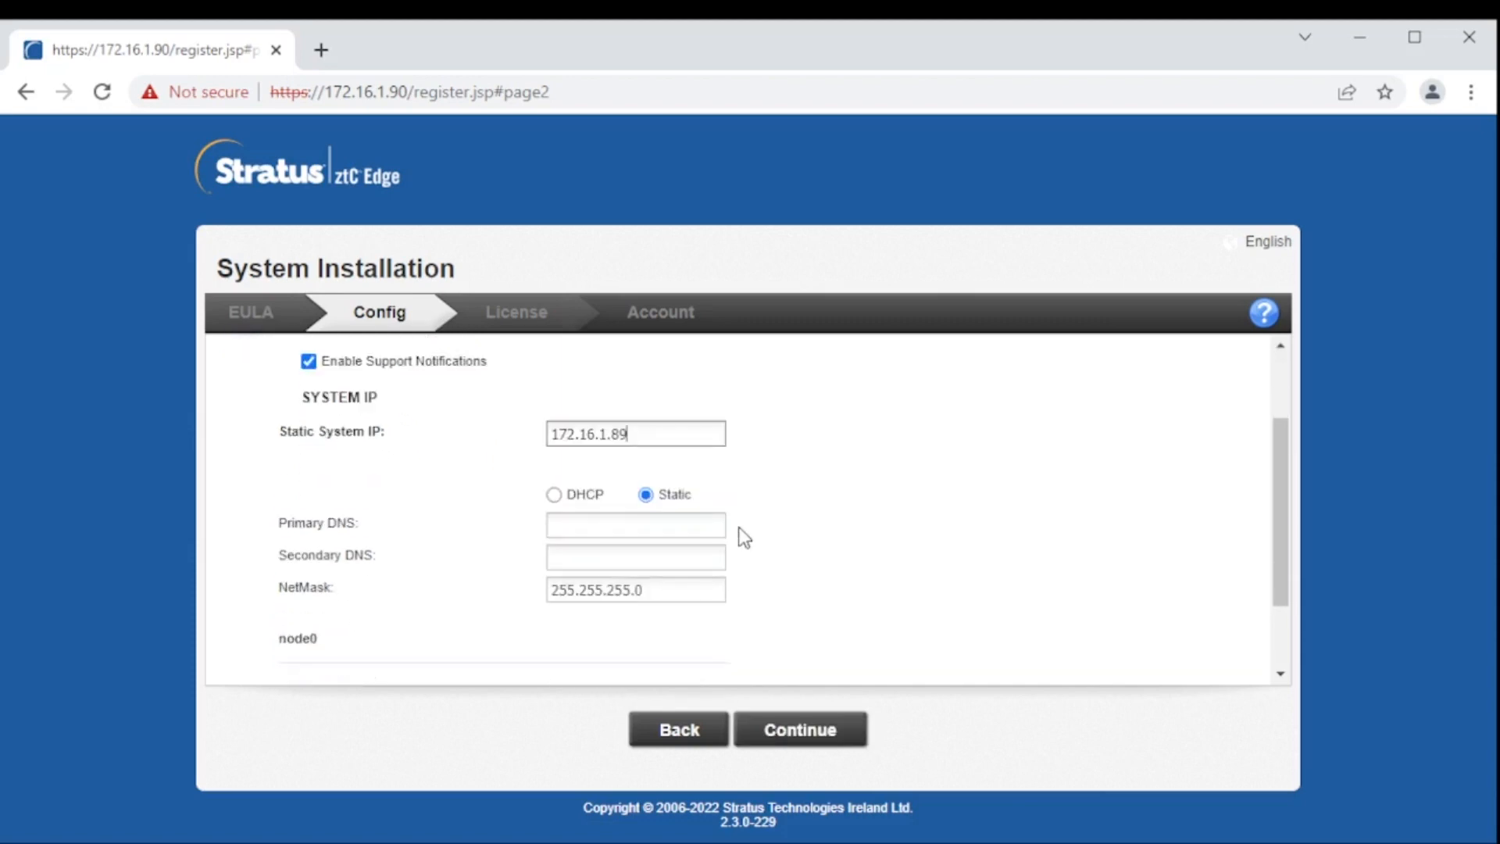
pyautogui.scroll(-3)
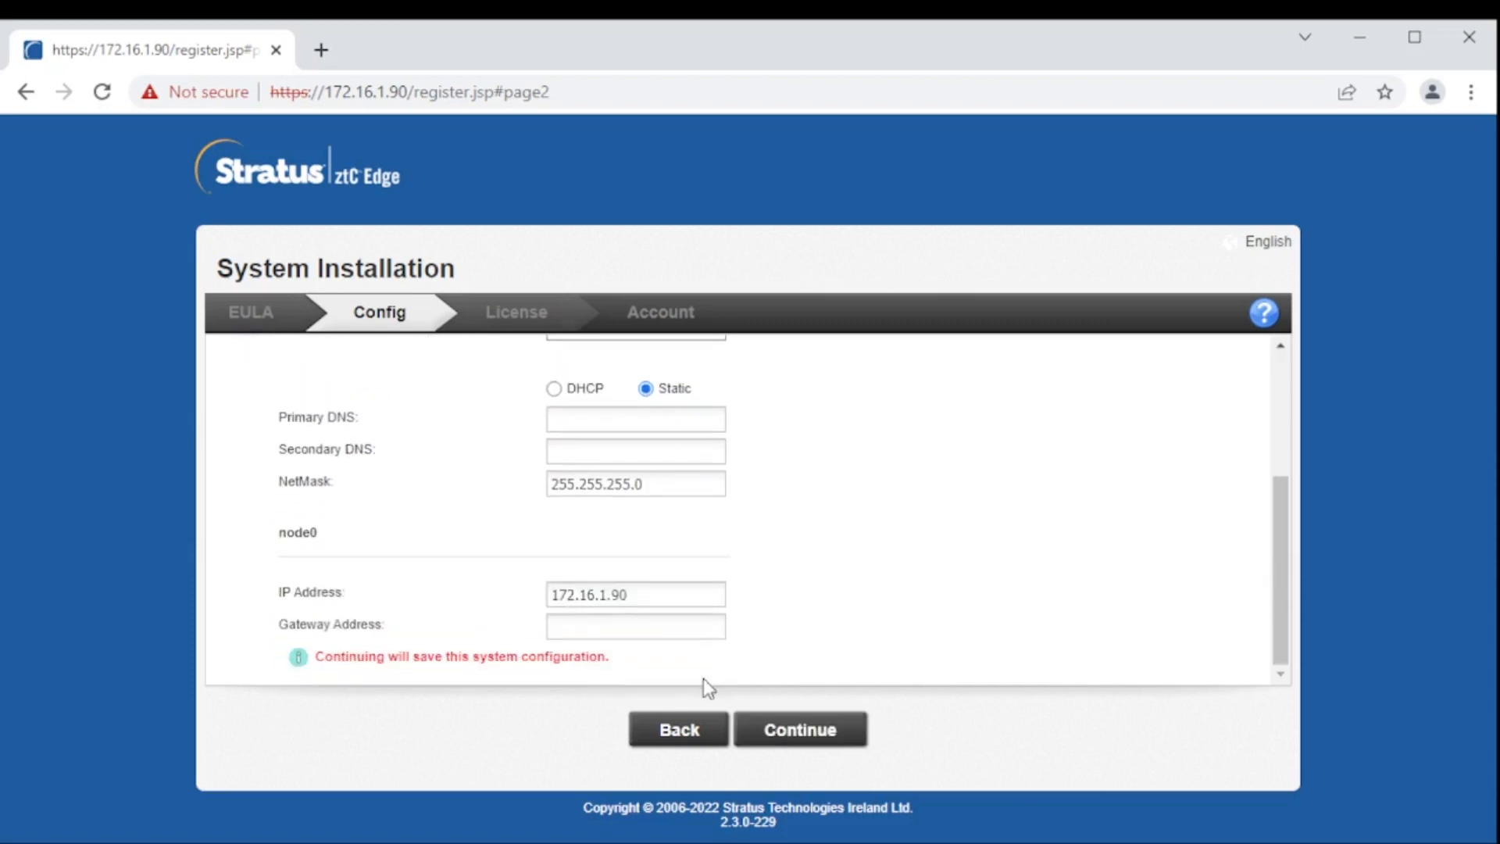
pyautogui.click(799, 730)
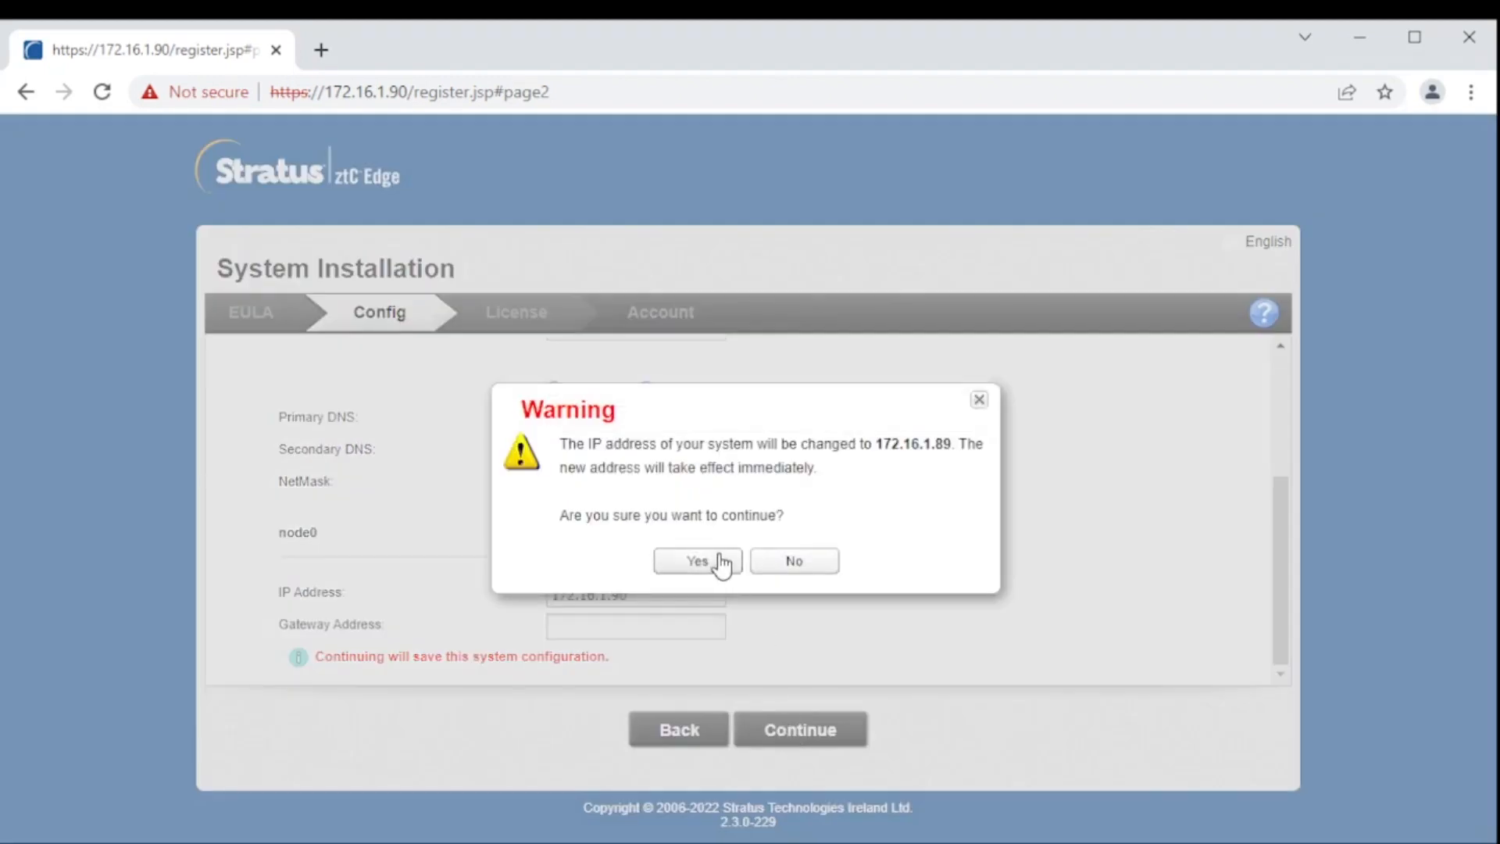
pyautogui.click(695, 561)
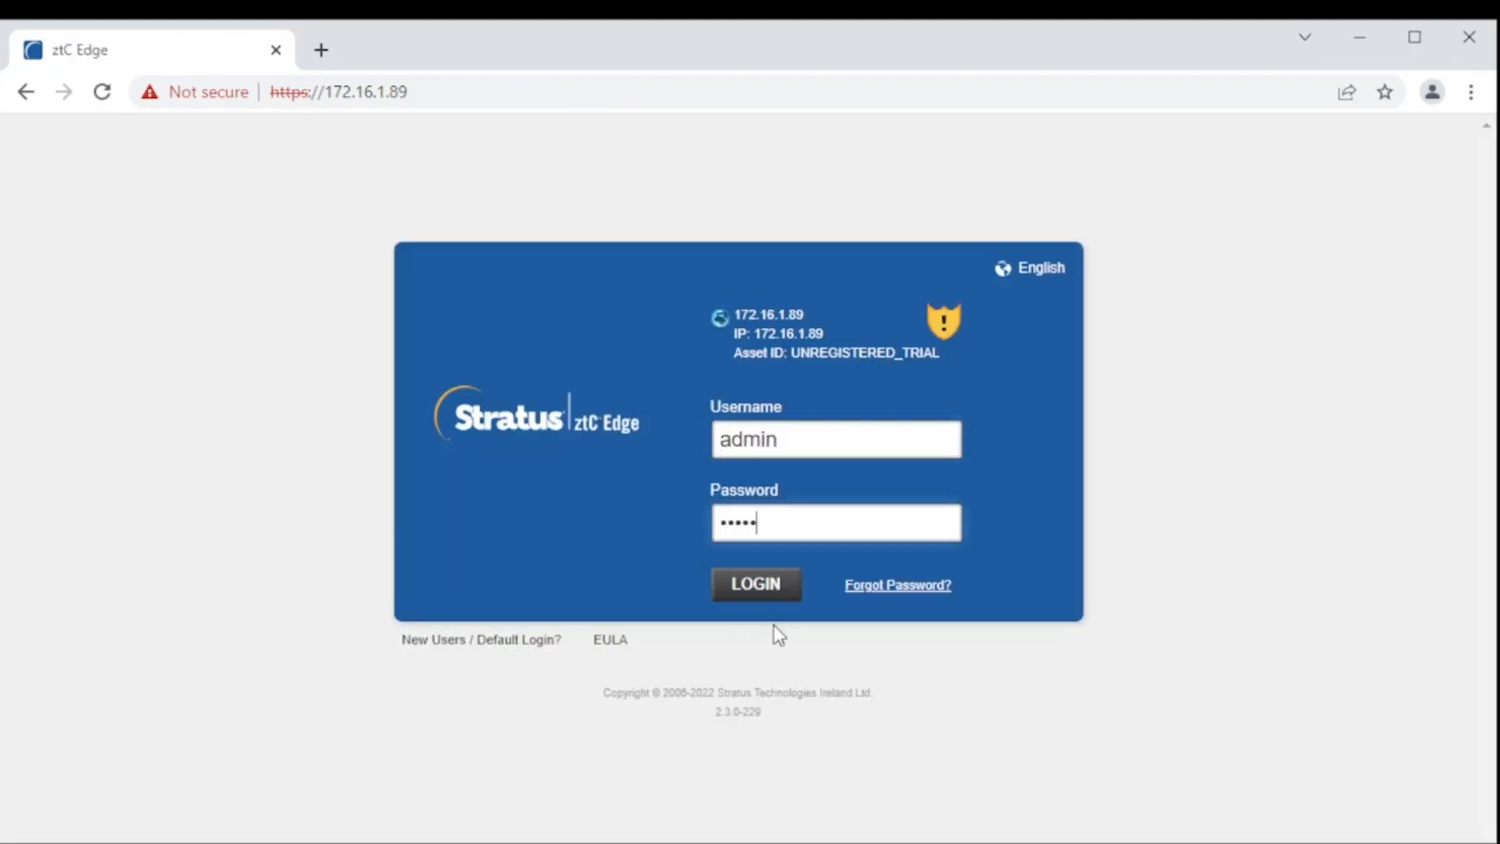
# Step: Log in at 172.16.1.89, accept the EULA and continue through Config and License to finish setup
pyautogui.click(756, 584)
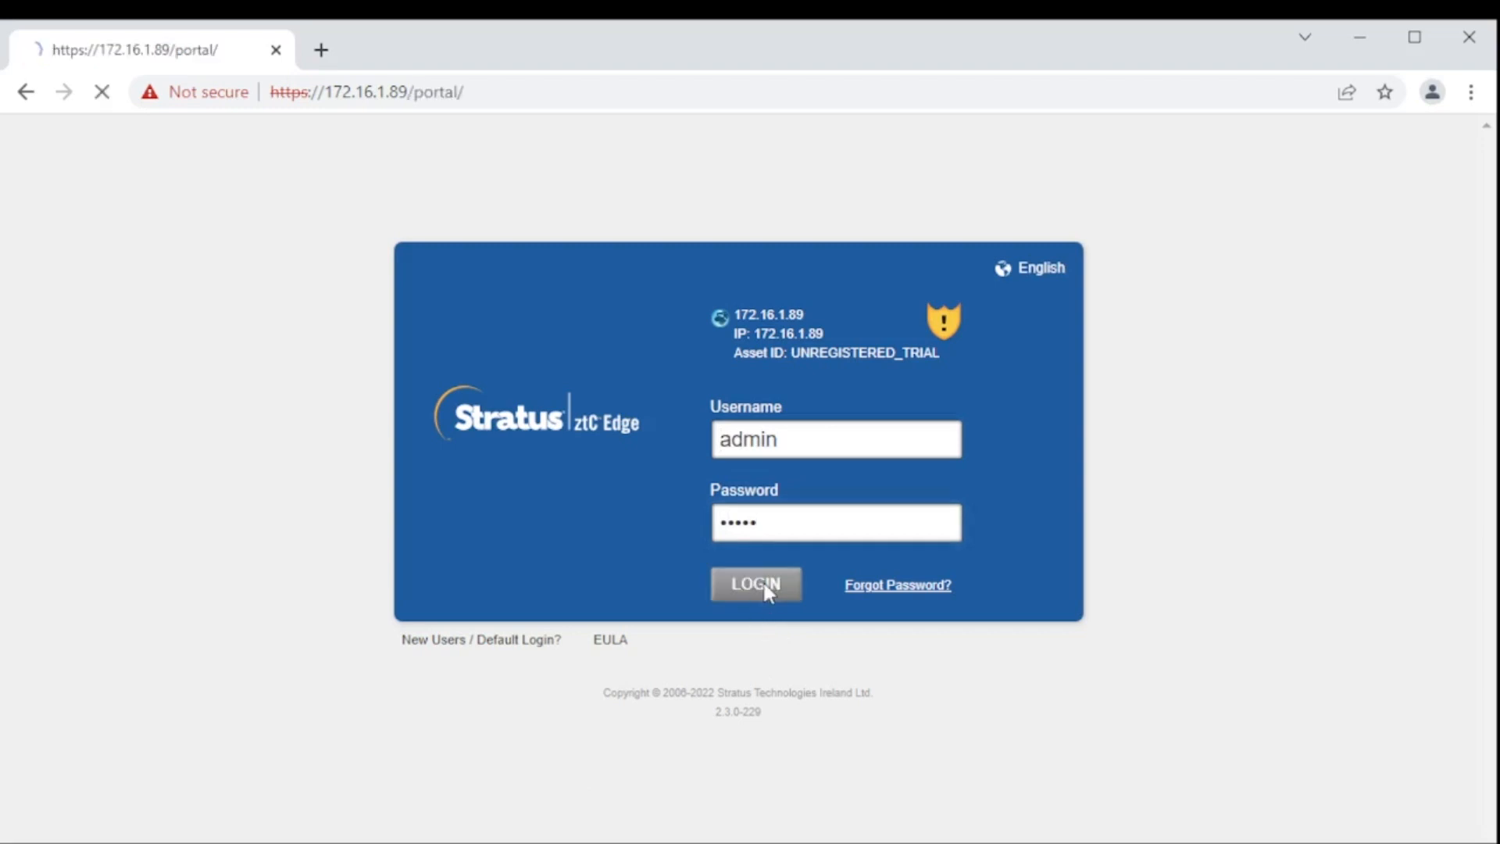
pyautogui.click(755, 585)
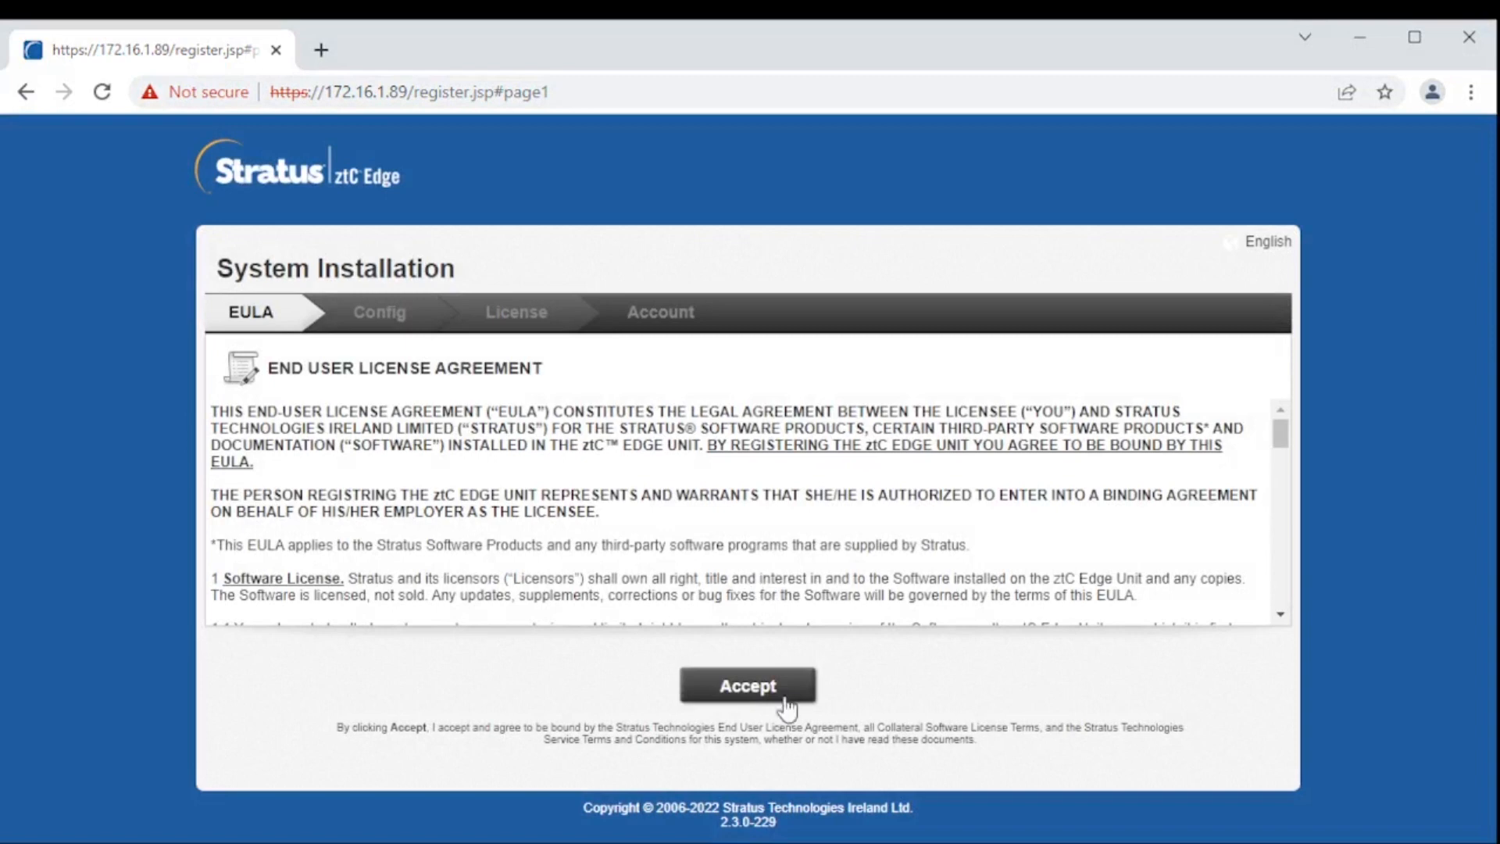
pyautogui.click(747, 685)
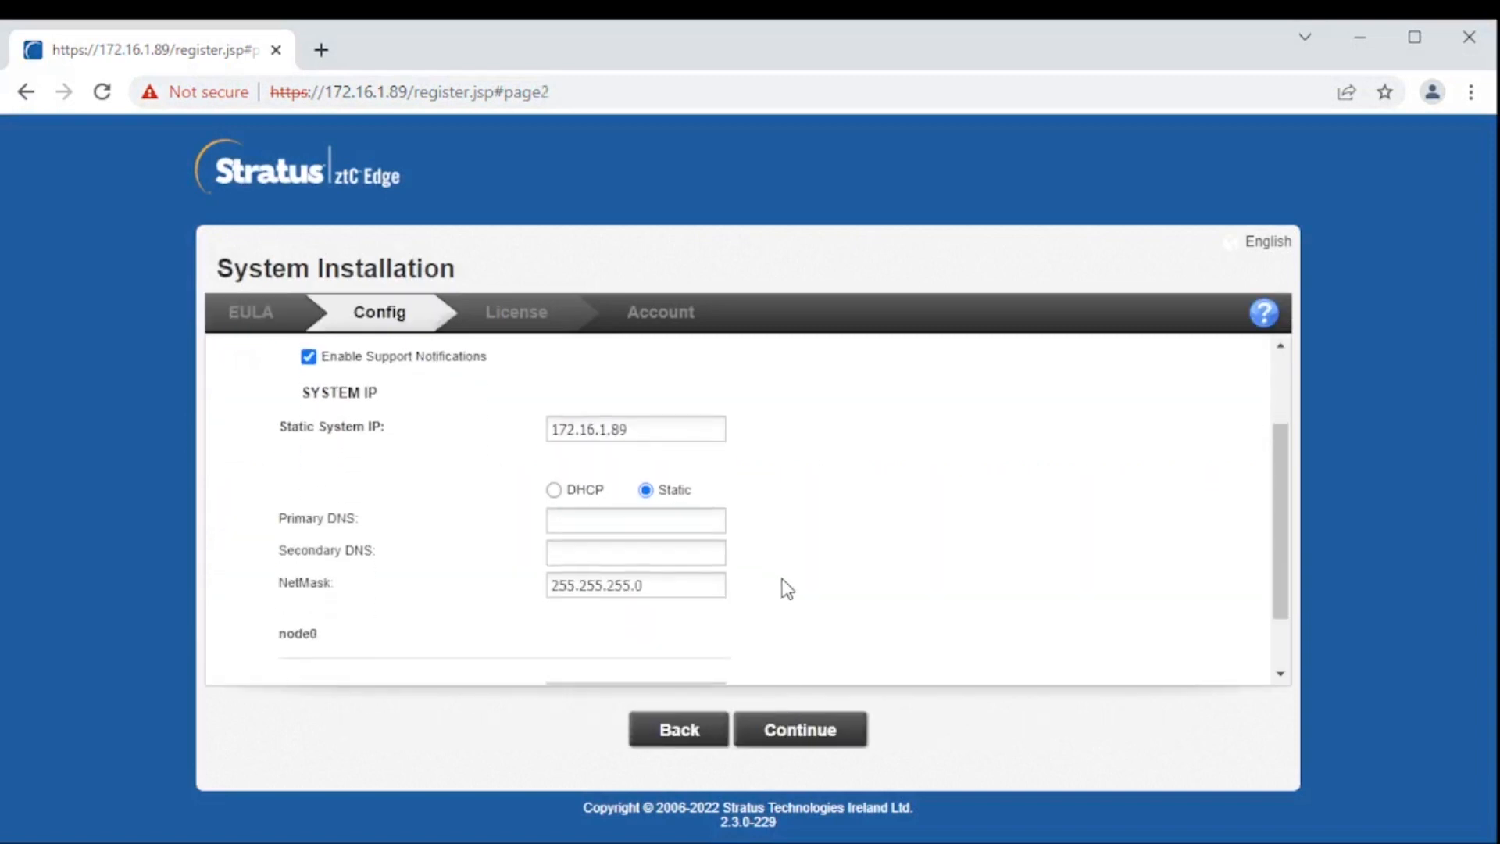
pyautogui.click(798, 728)
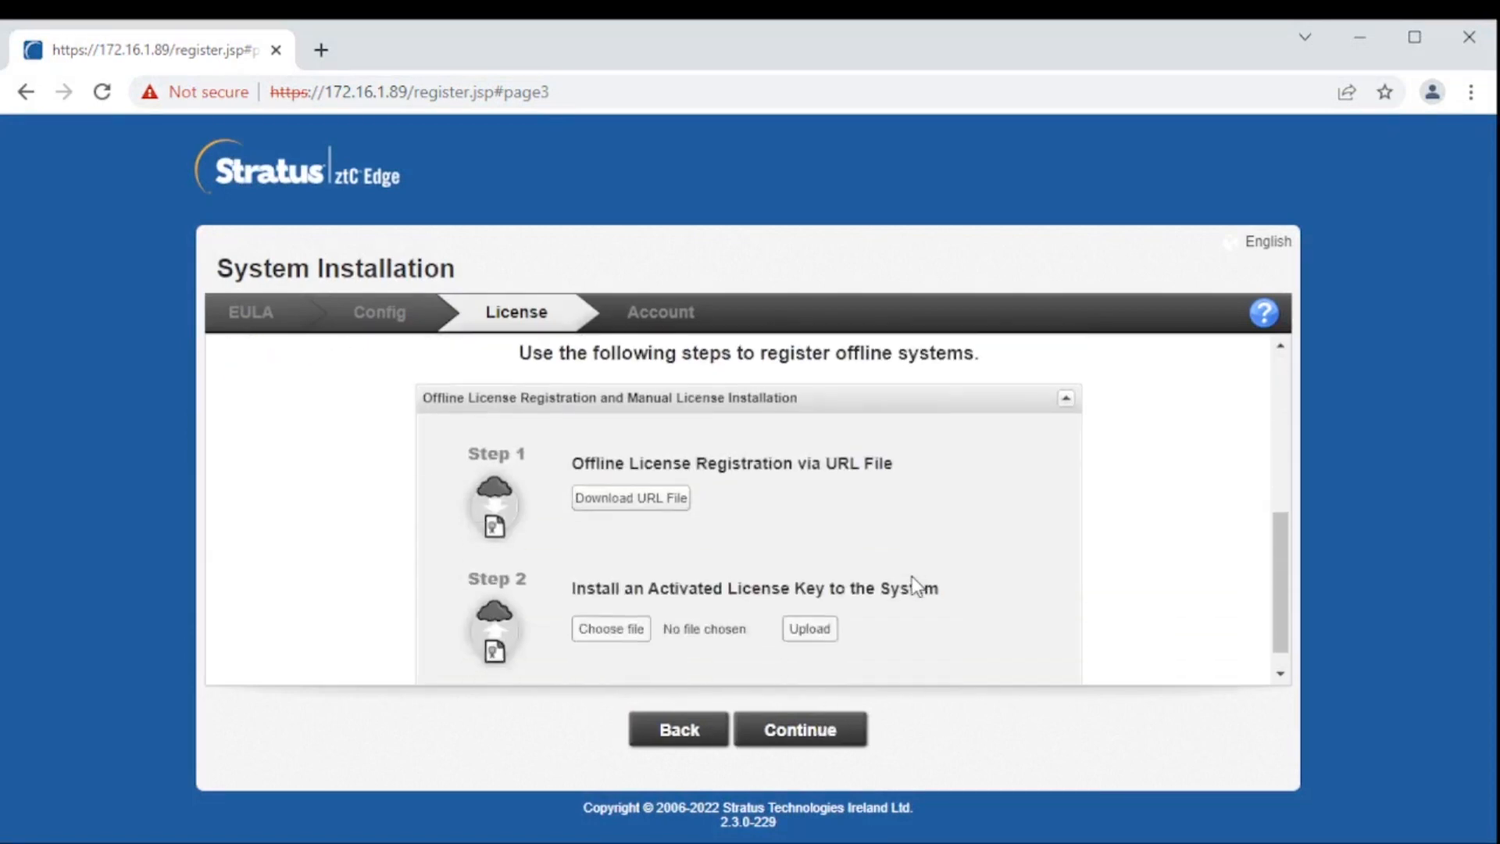
pyautogui.click(798, 728)
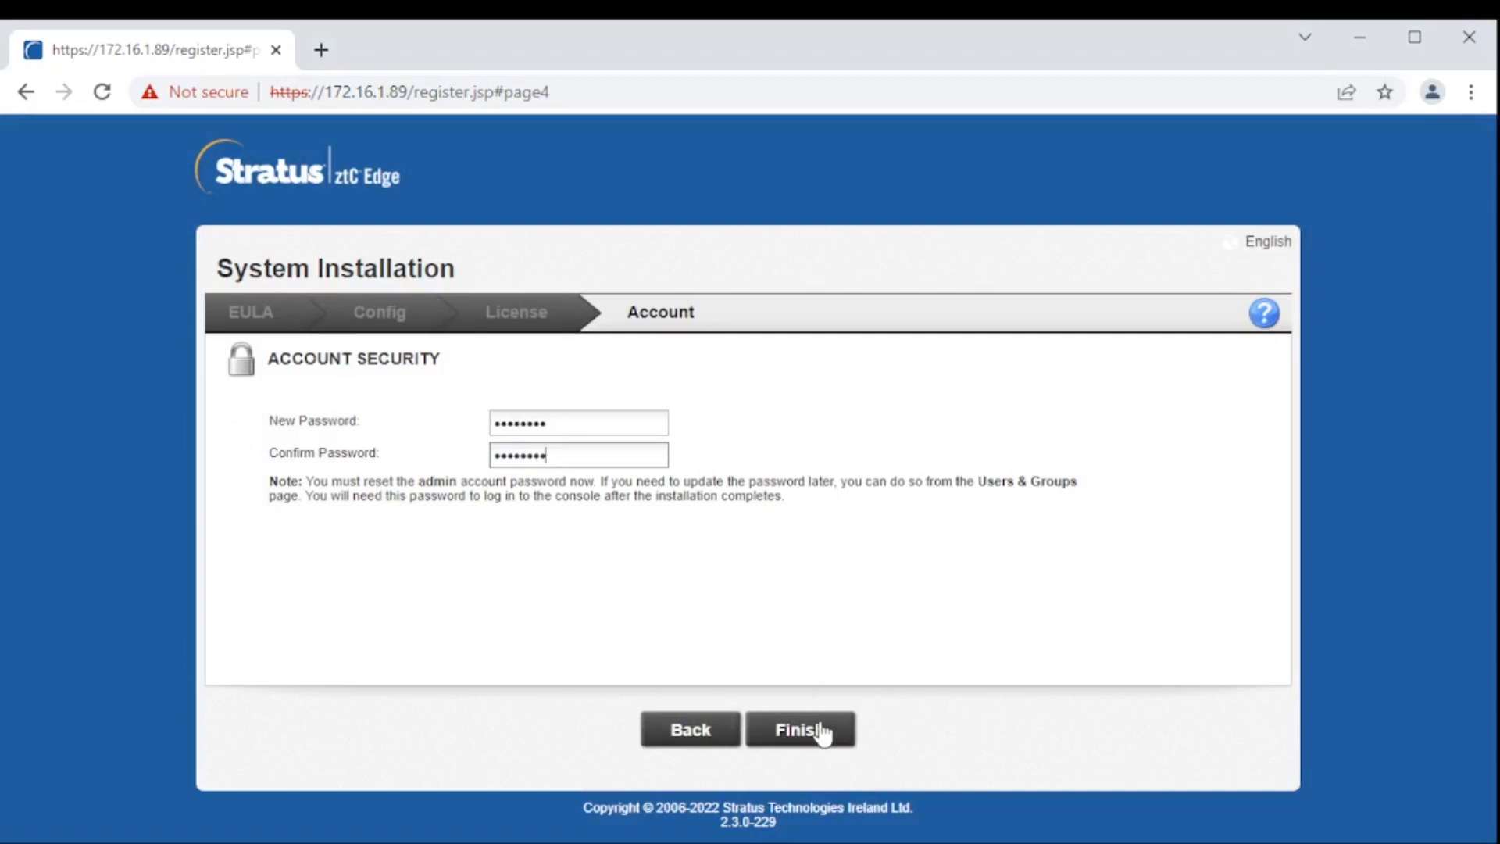
pyautogui.click(800, 730)
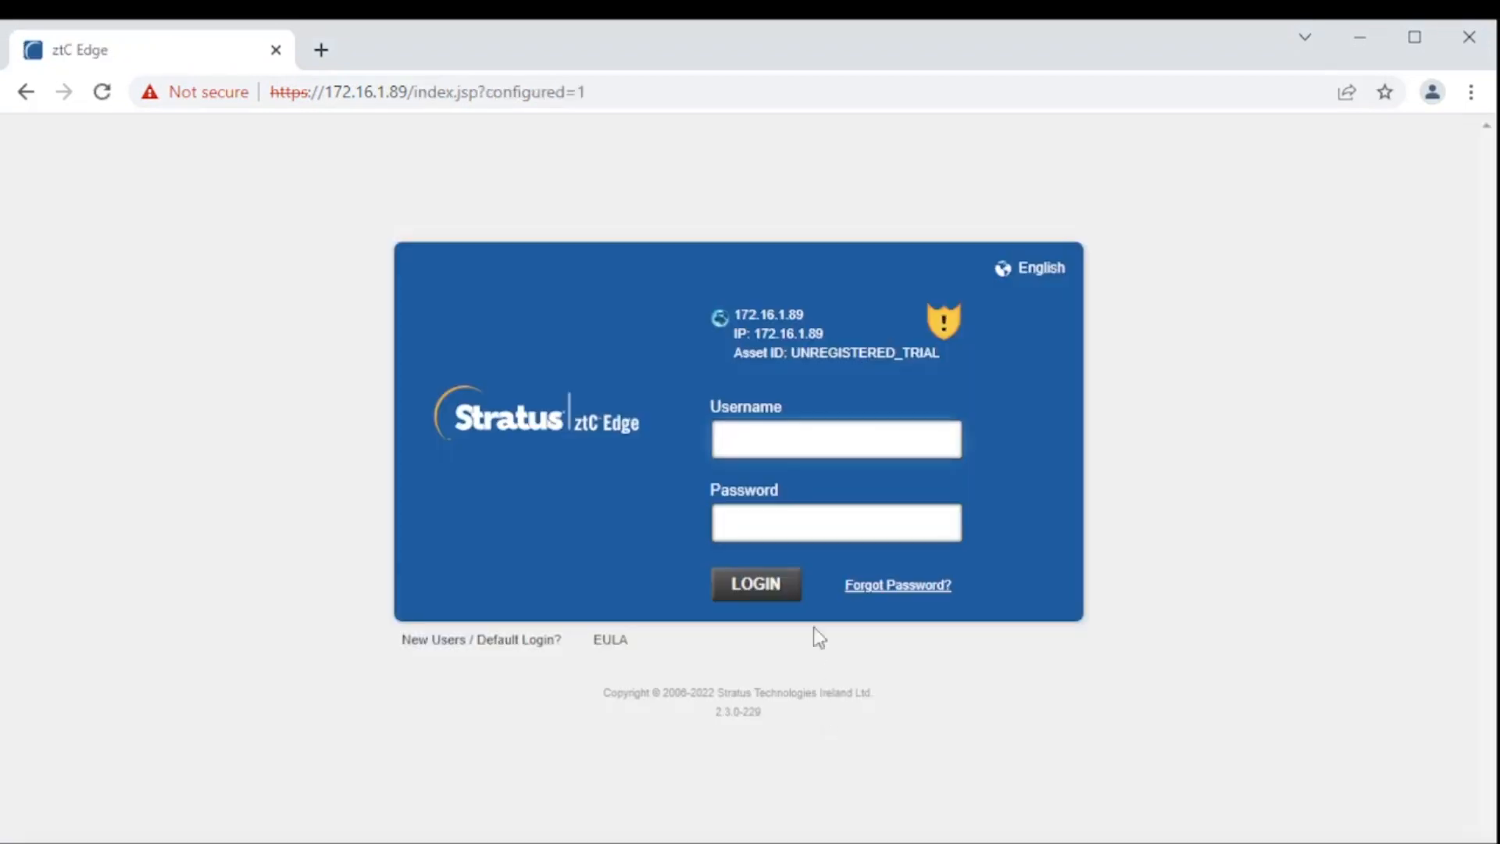
# Step: Sign in as admin, view Physical Machines and the Availability preferences showing redundancy Disabled
pyautogui.write('admin')
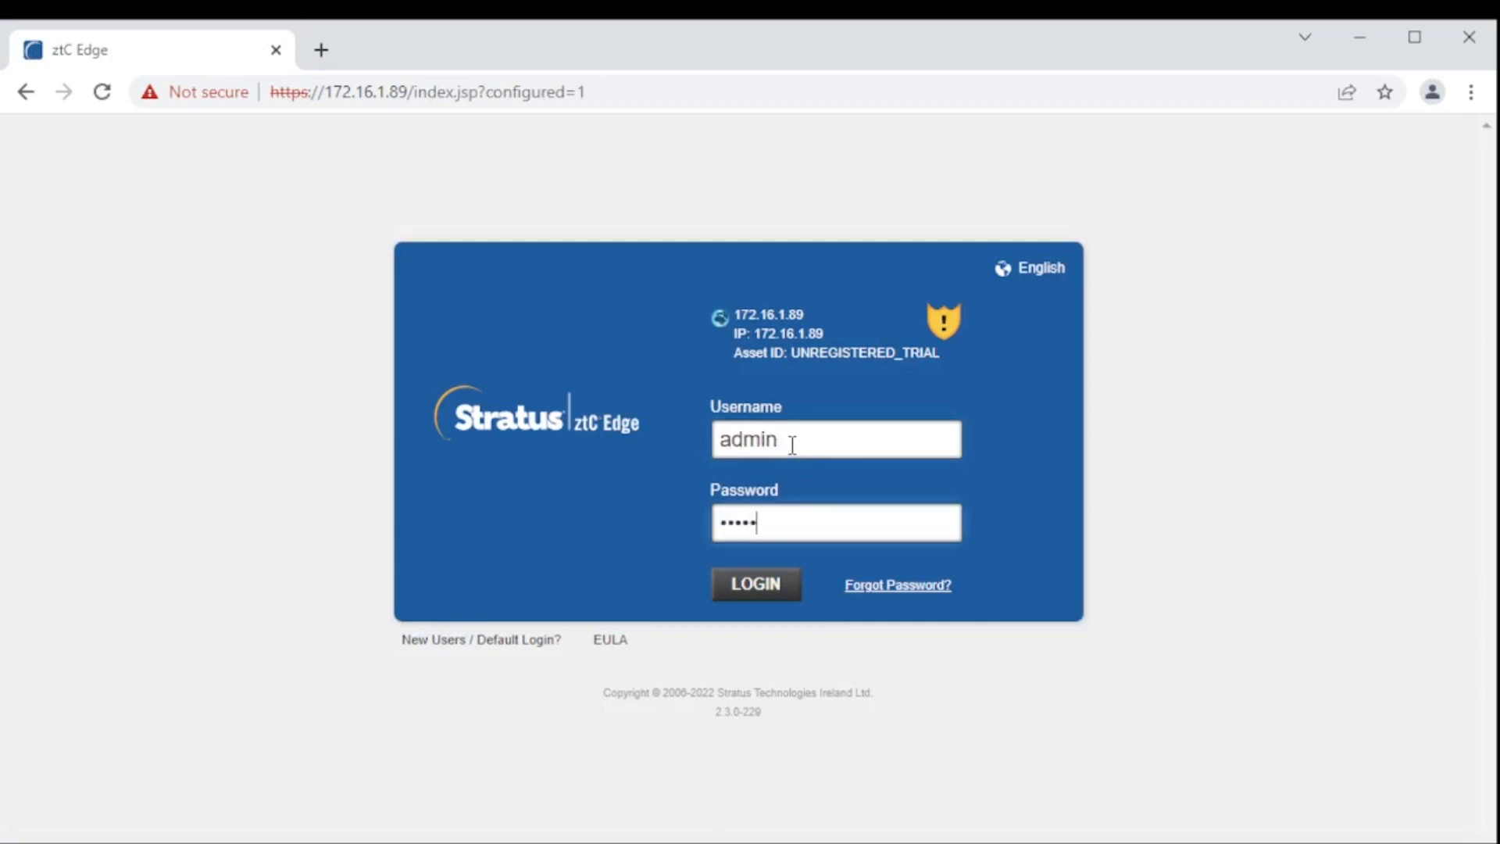
pyautogui.click(755, 583)
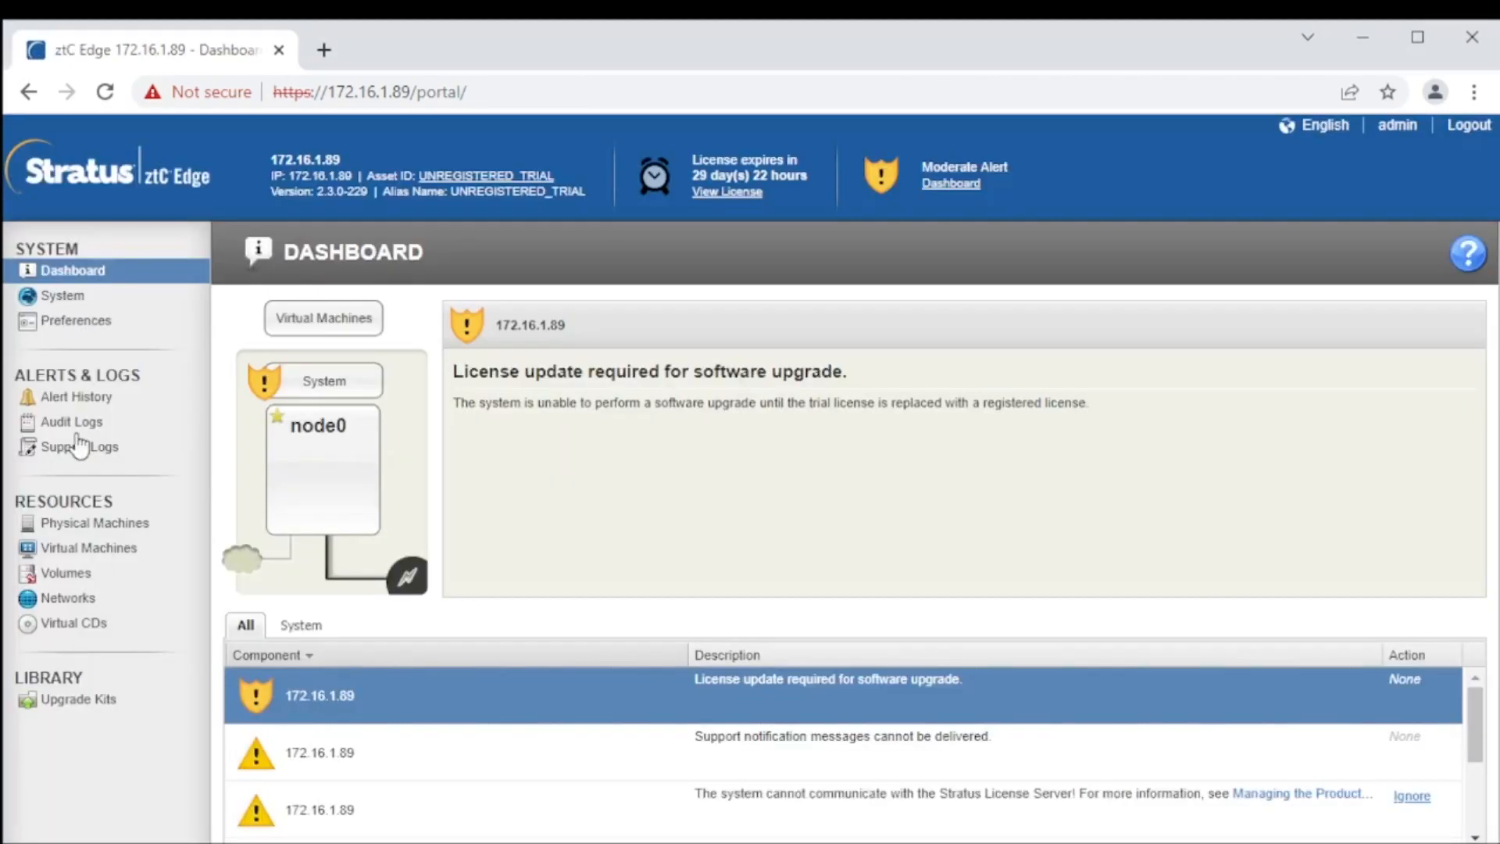
pyautogui.click(96, 524)
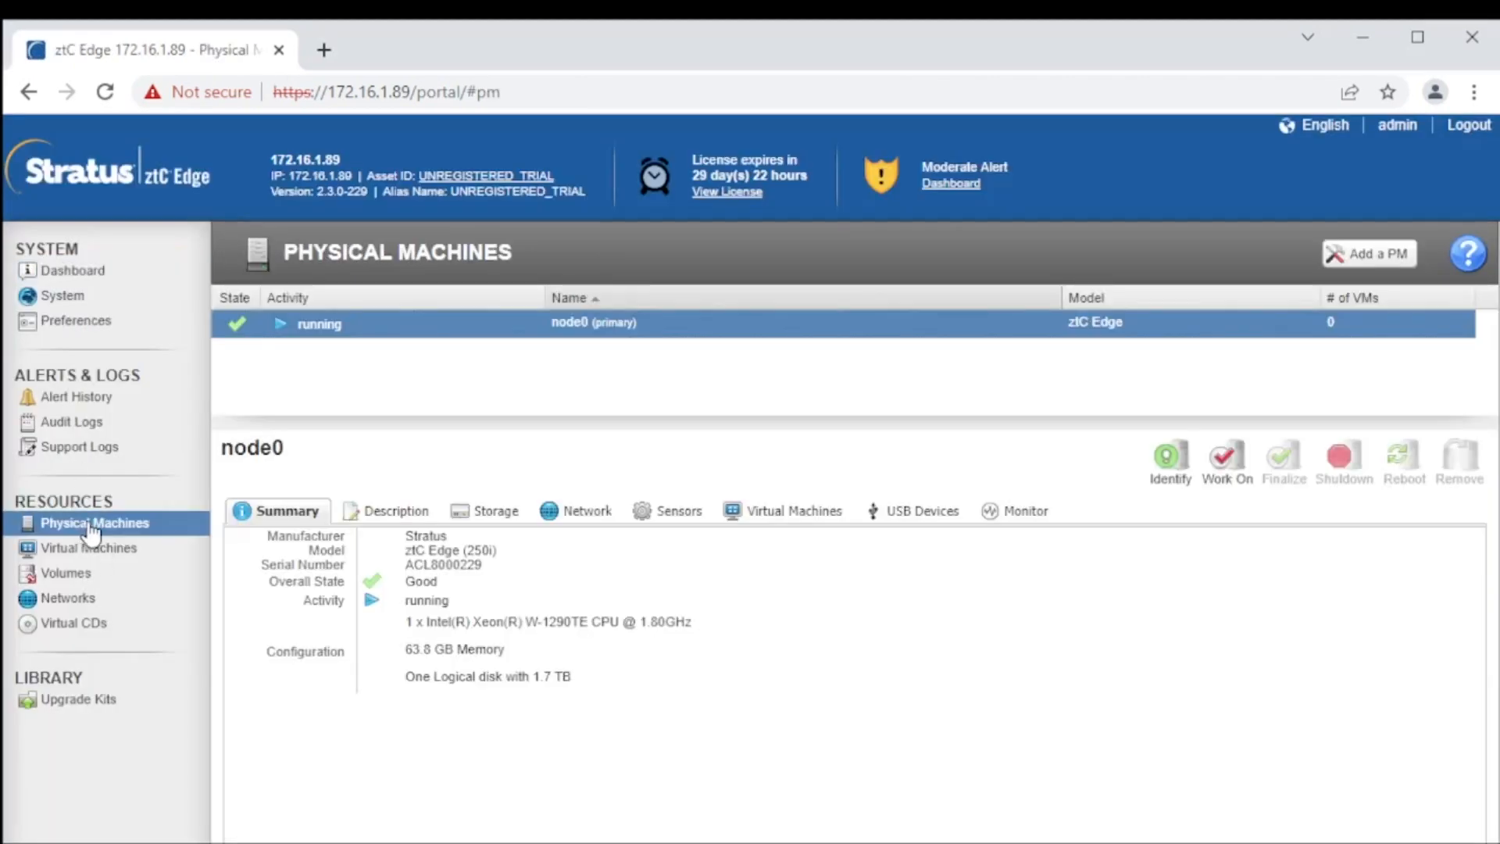
pyautogui.click(75, 320)
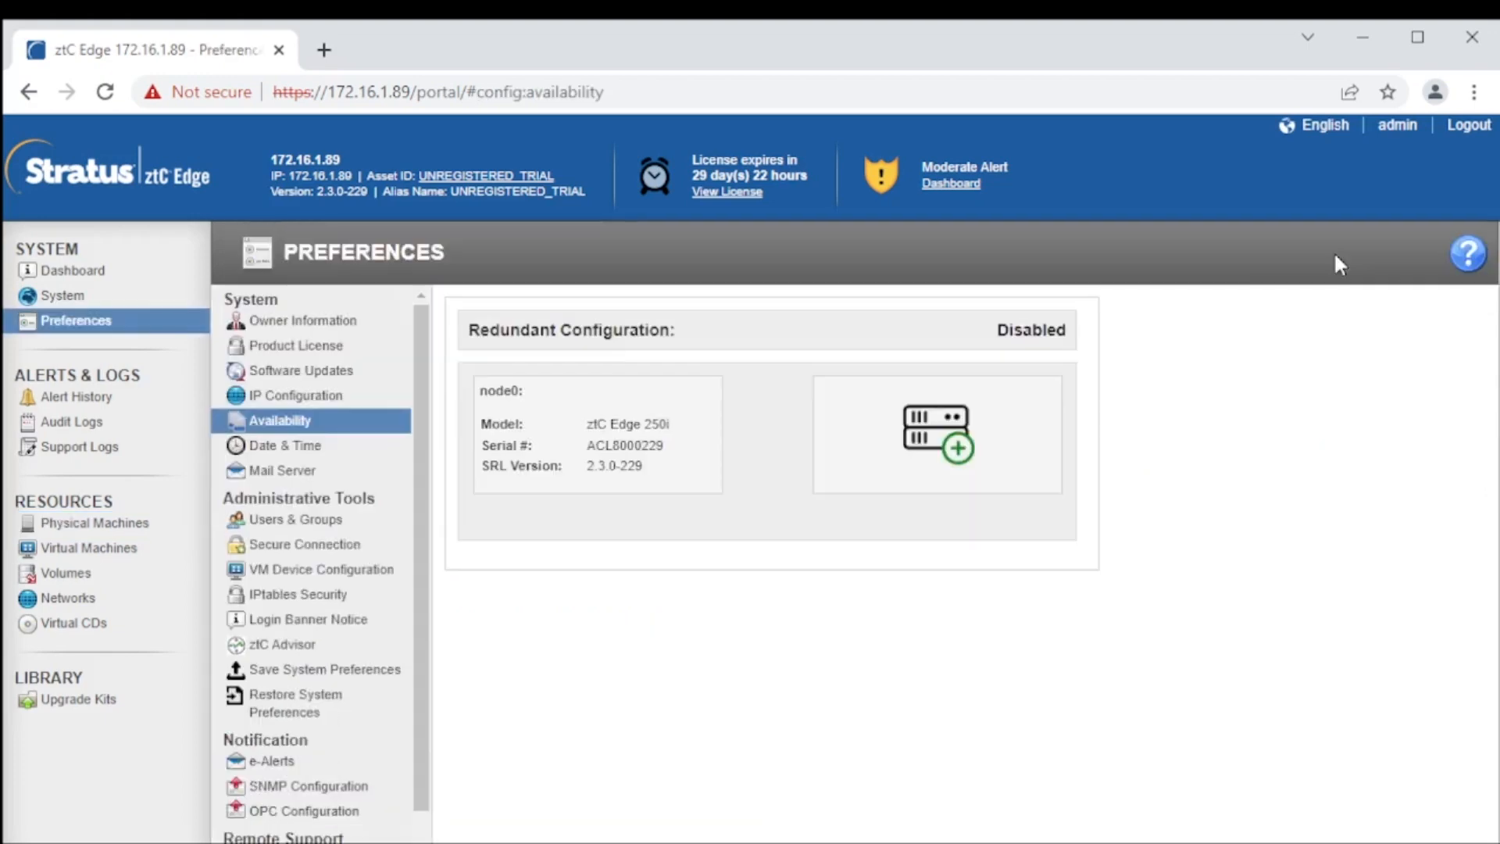
# Step: Add node1 through Preparation and Discovery, accept the support terms and start pairing with node0
pyautogui.click(958, 449)
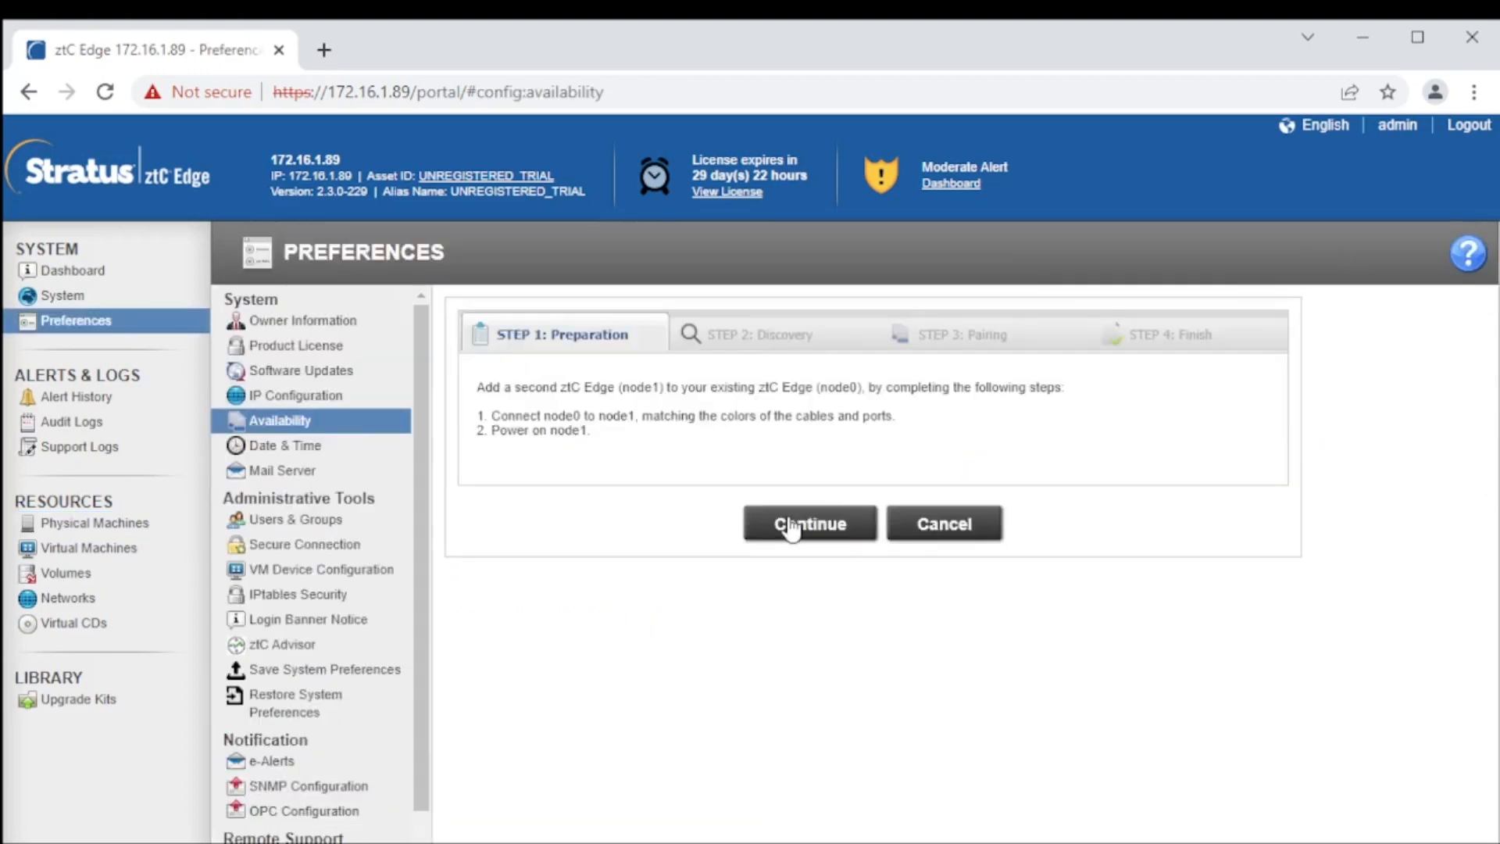
pyautogui.click(808, 523)
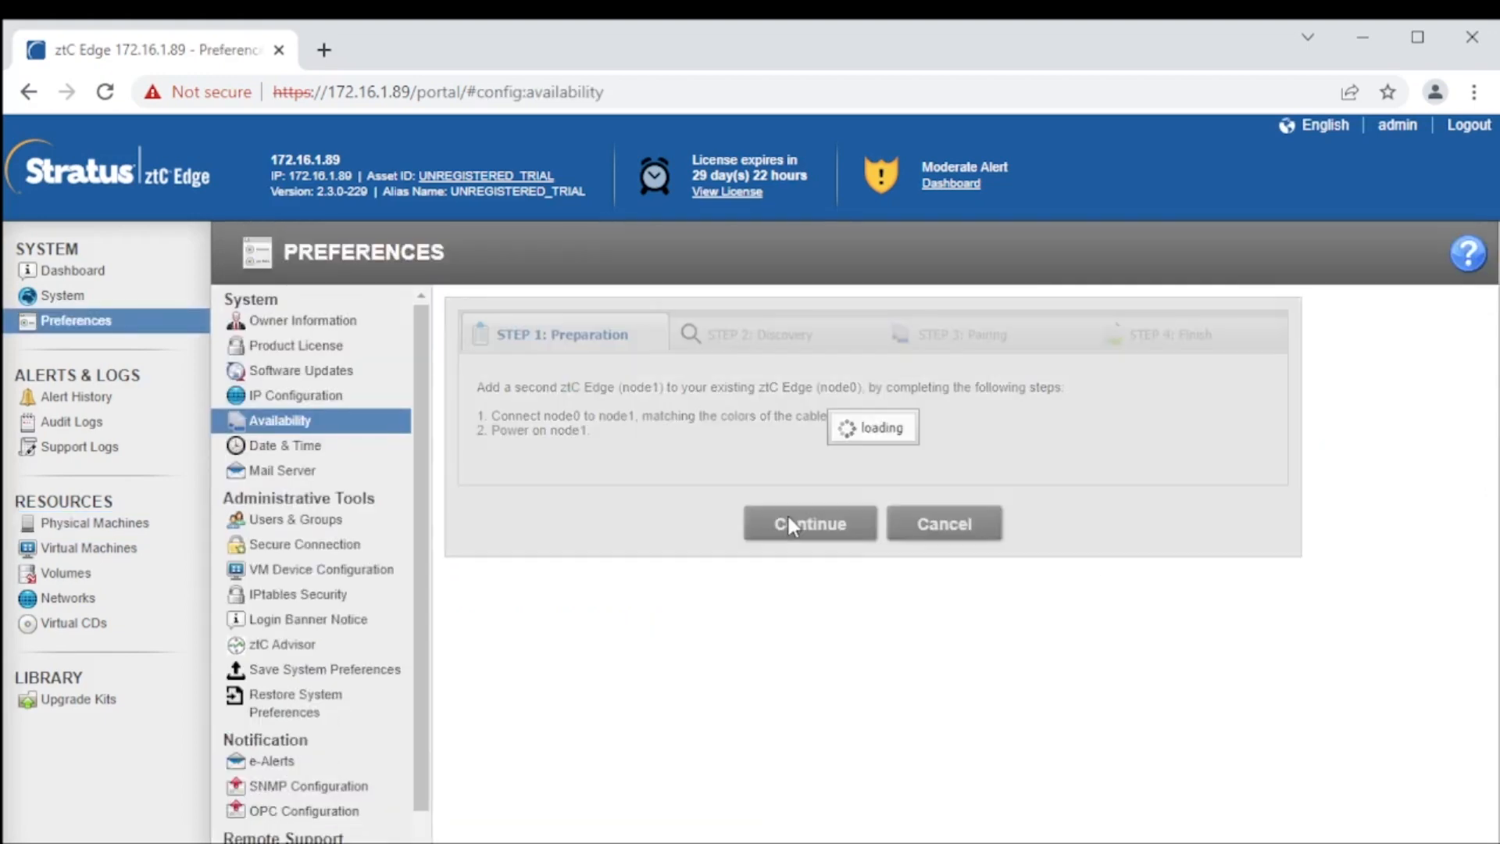
pyautogui.click(808, 523)
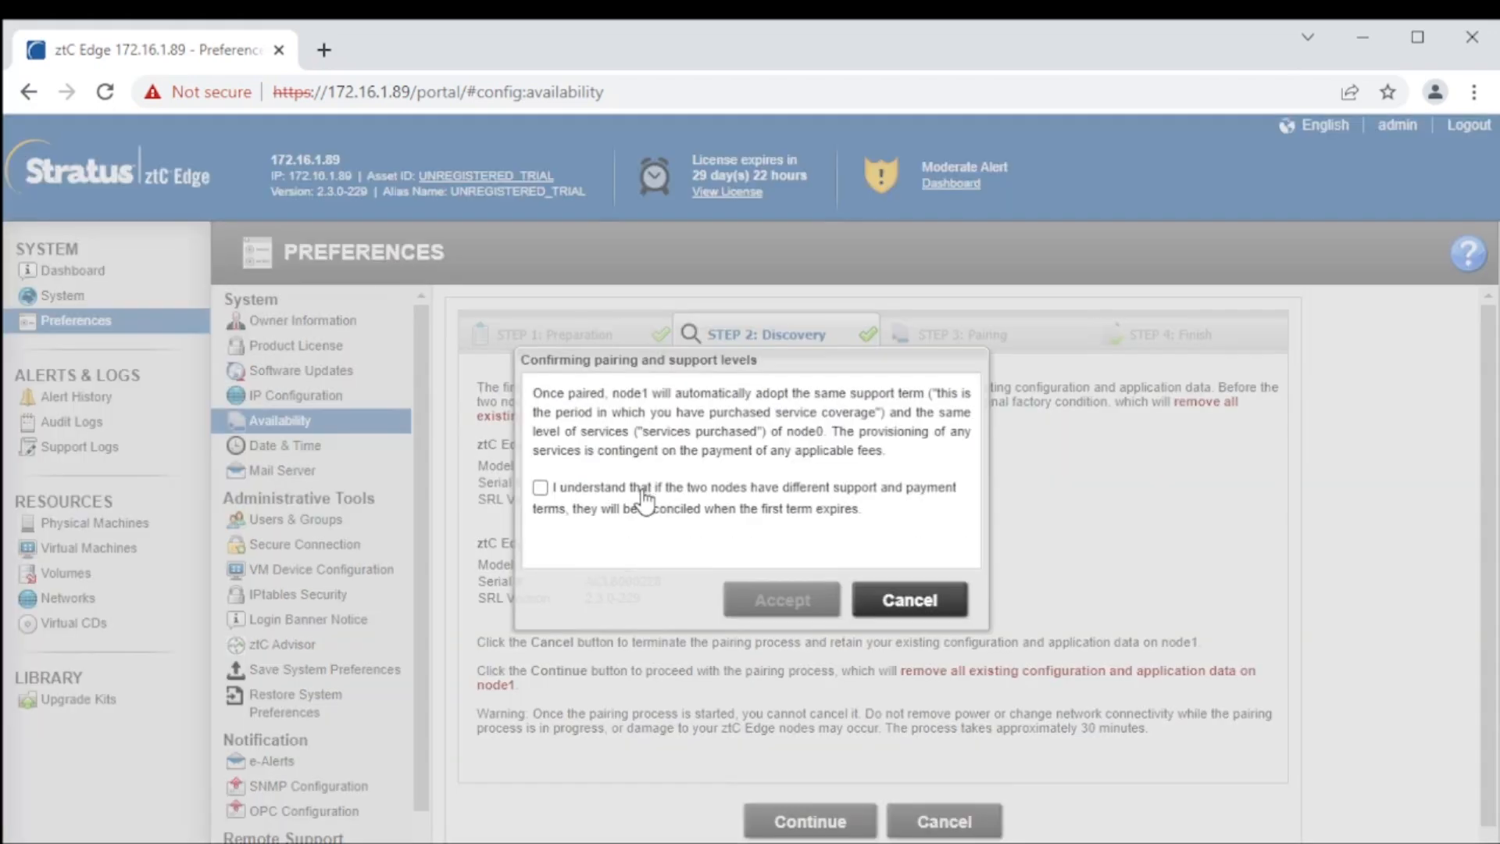
pyautogui.click(540, 488)
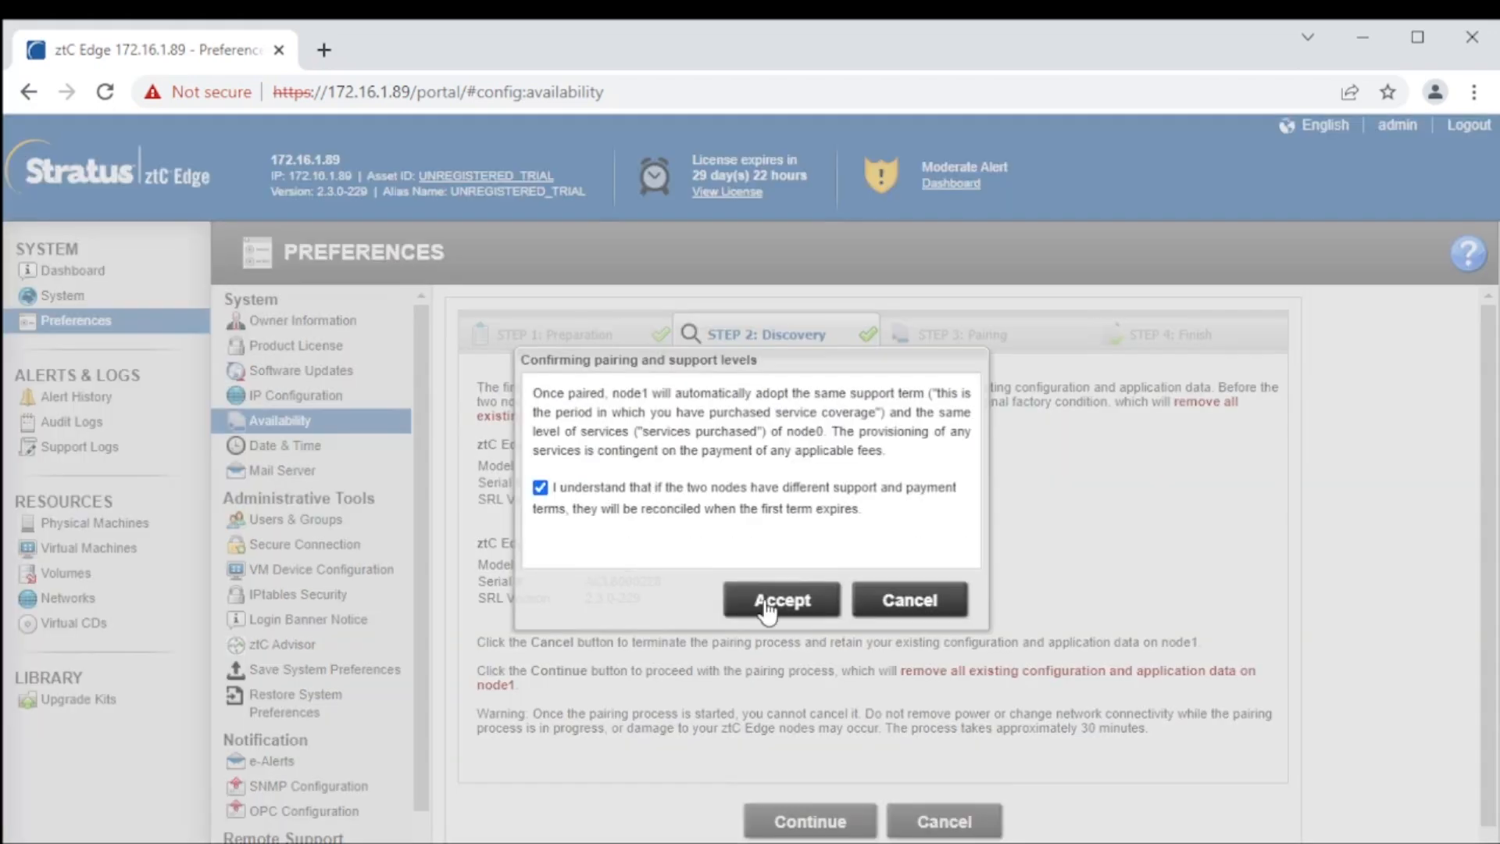
pyautogui.click(781, 600)
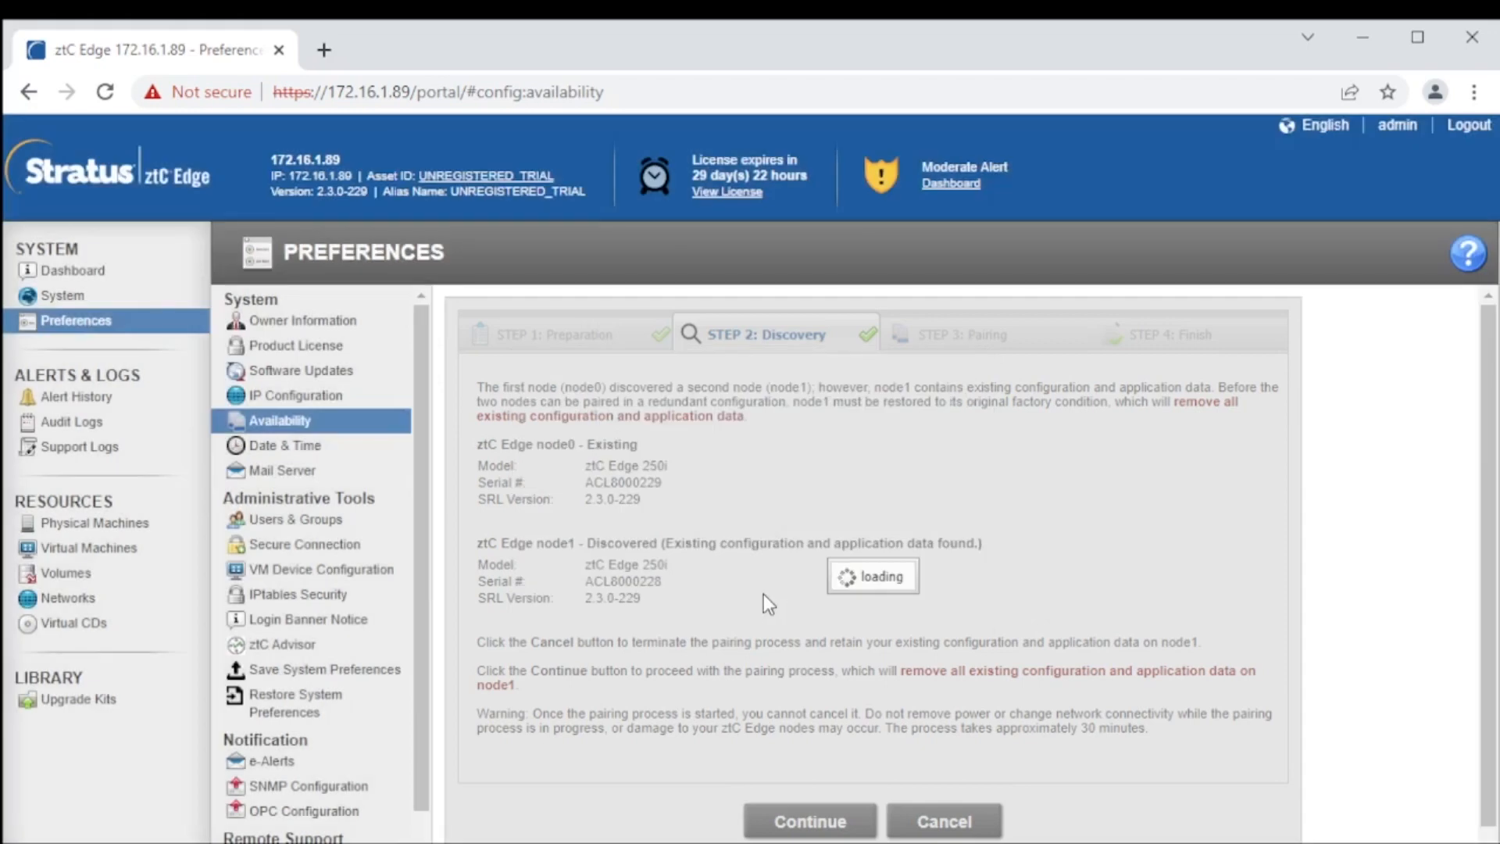
pyautogui.click(808, 821)
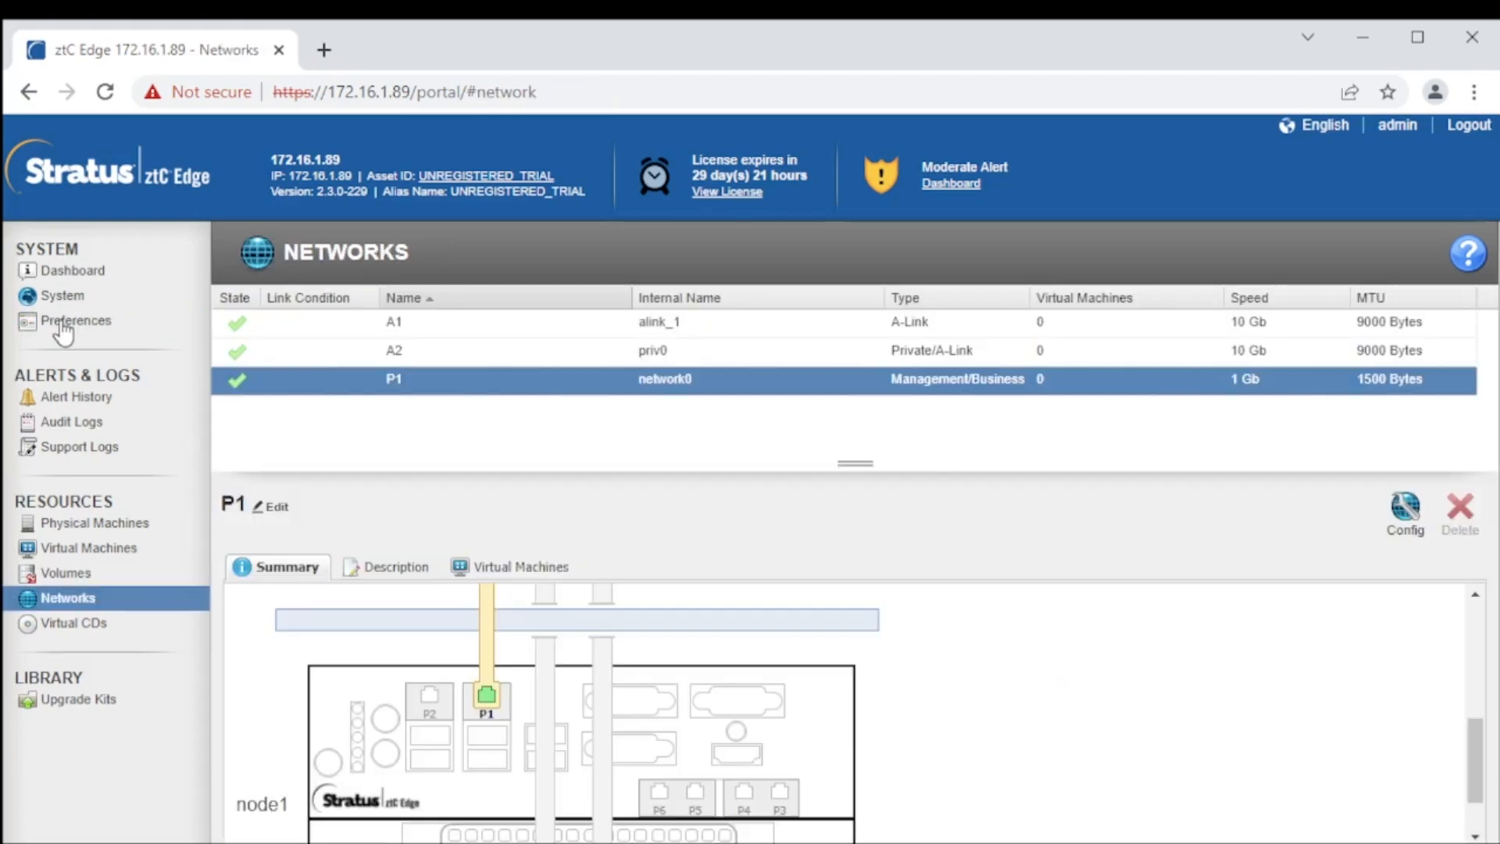
# Step: Check redundancy is Enabled, then set node1's IP to 172.16.1.91 in IP Configuration and confirm the save
pyautogui.click(75, 321)
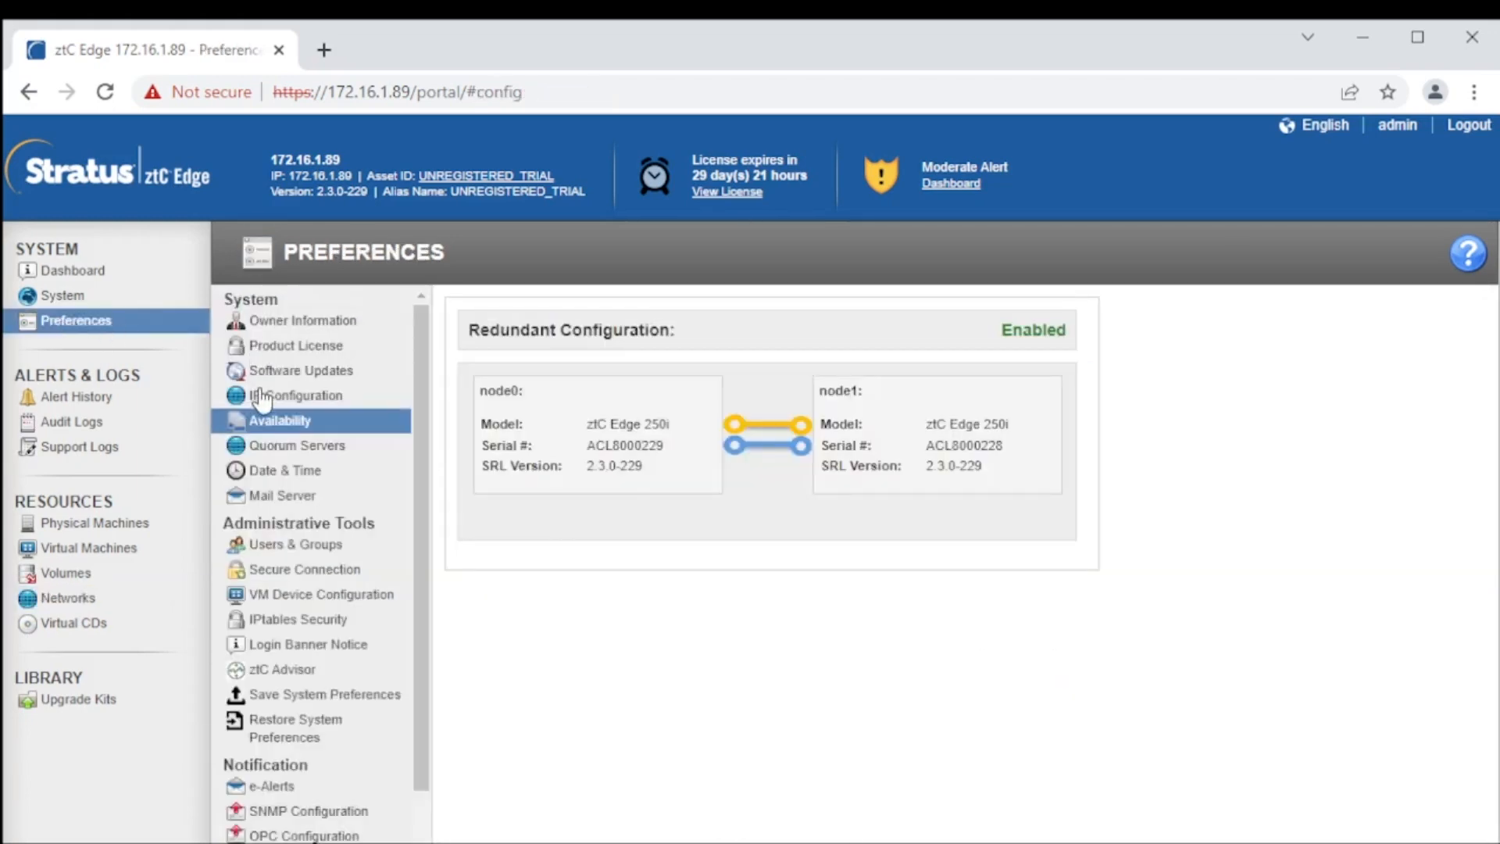
pyautogui.click(296, 396)
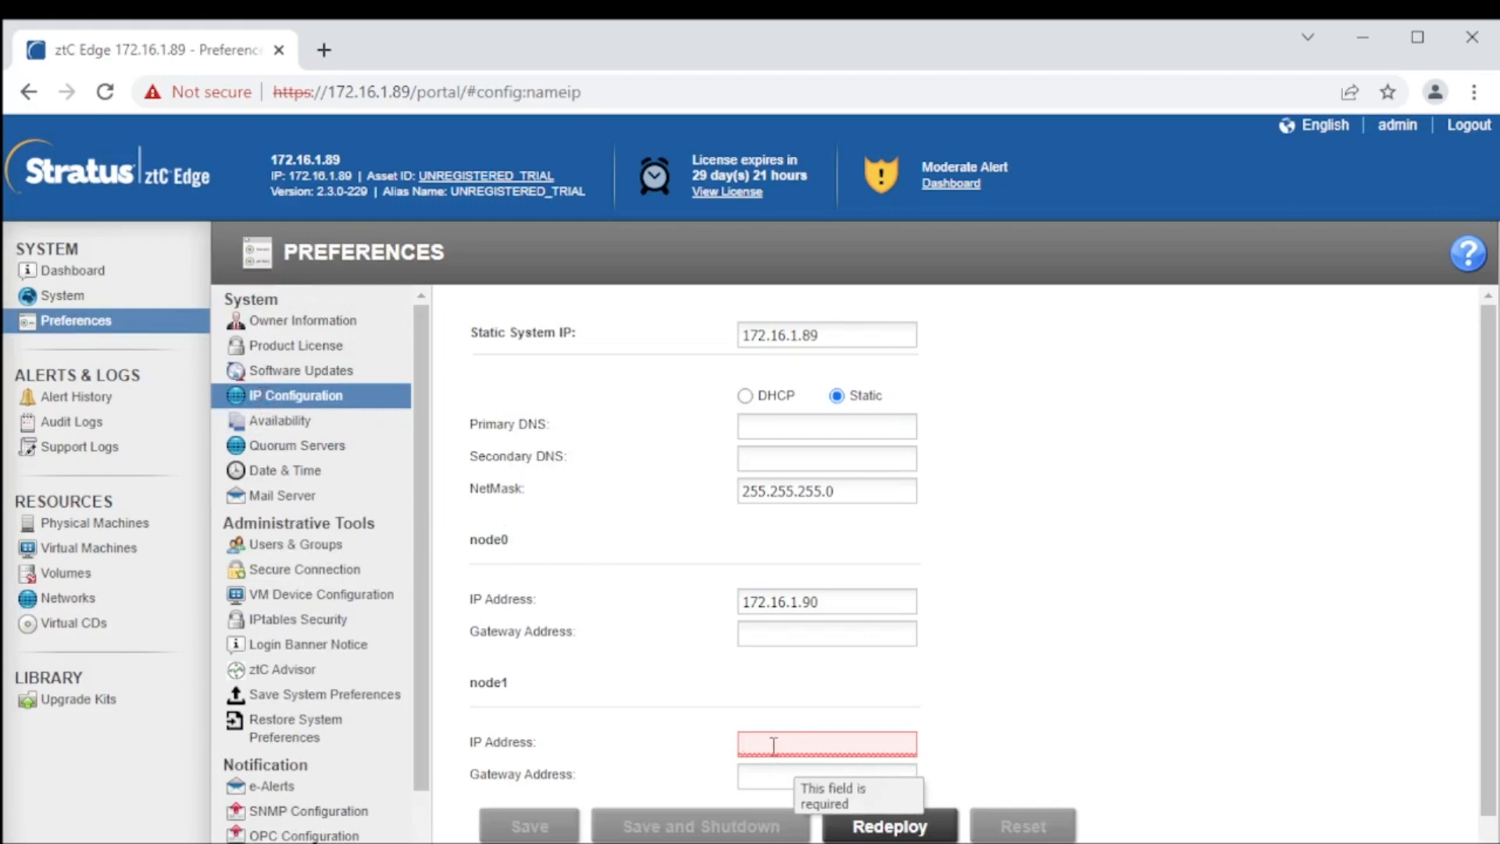
pyautogui.write('172.16.1.8')
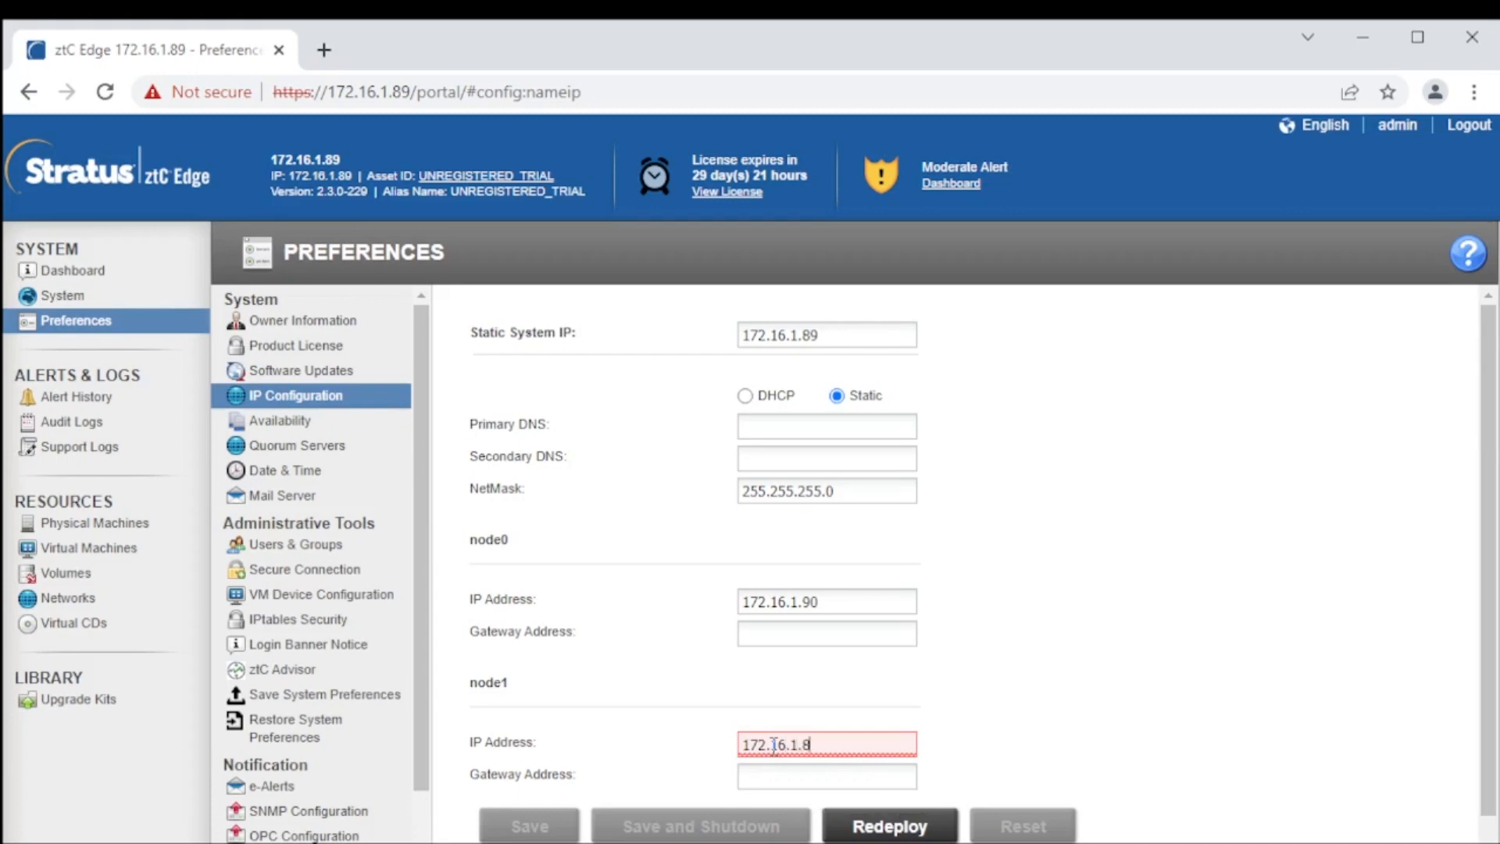
pyautogui.press('Backspace')
pyautogui.write('91')
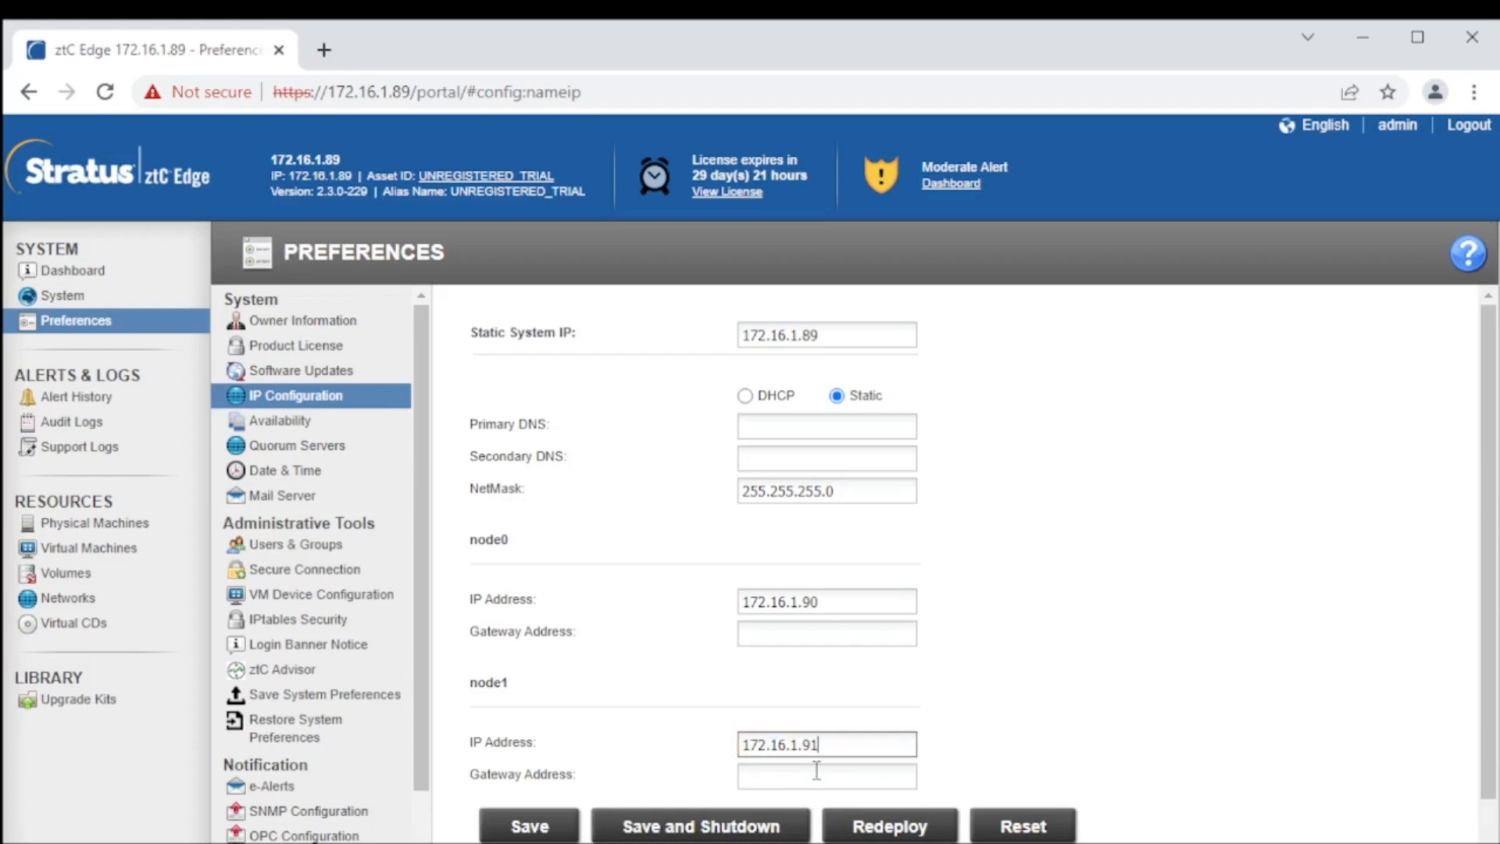
pyautogui.click(528, 825)
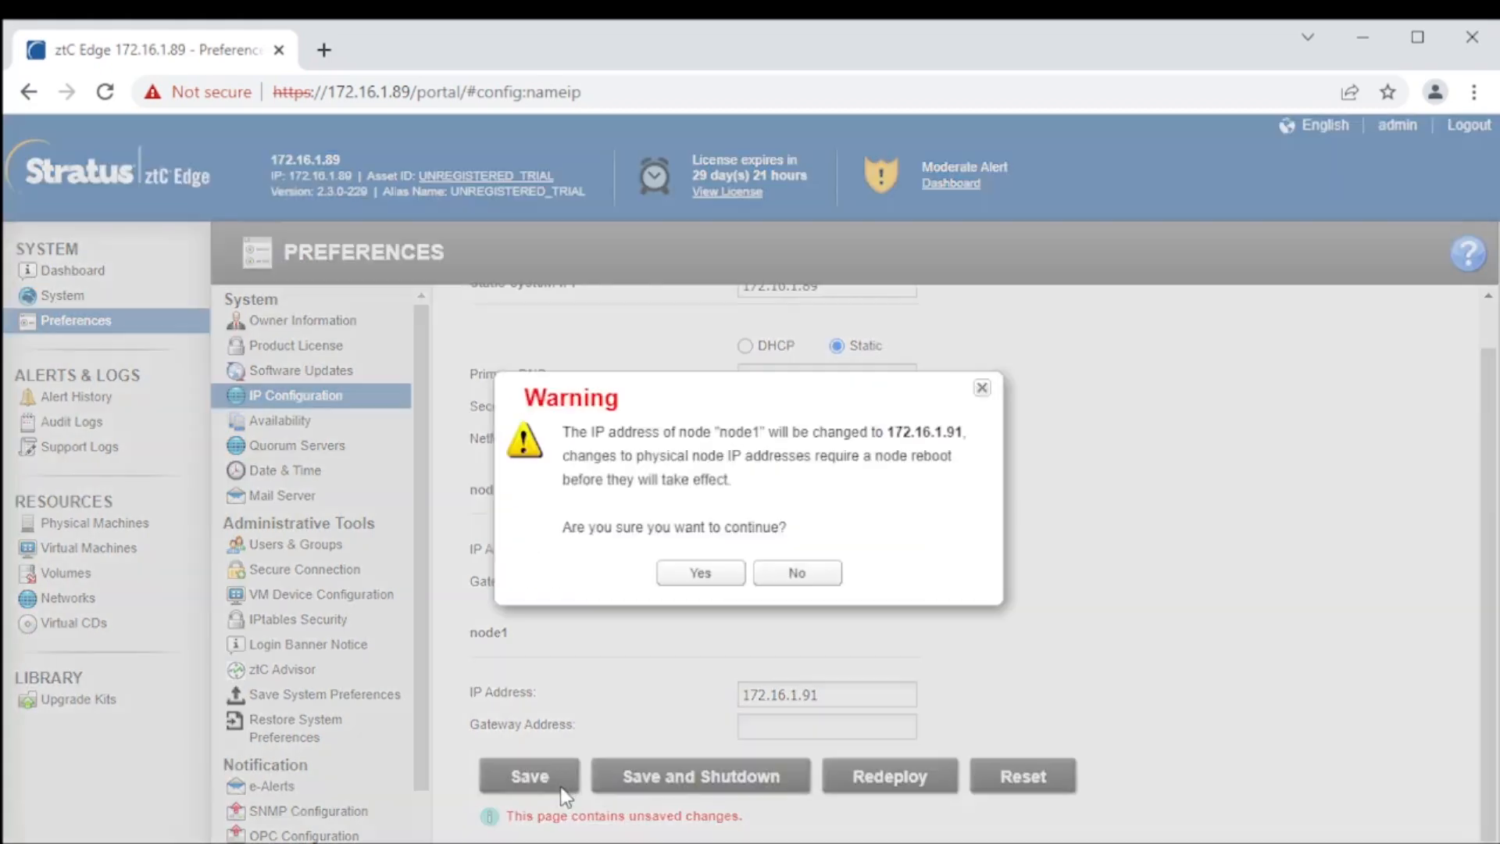
pyautogui.click(700, 572)
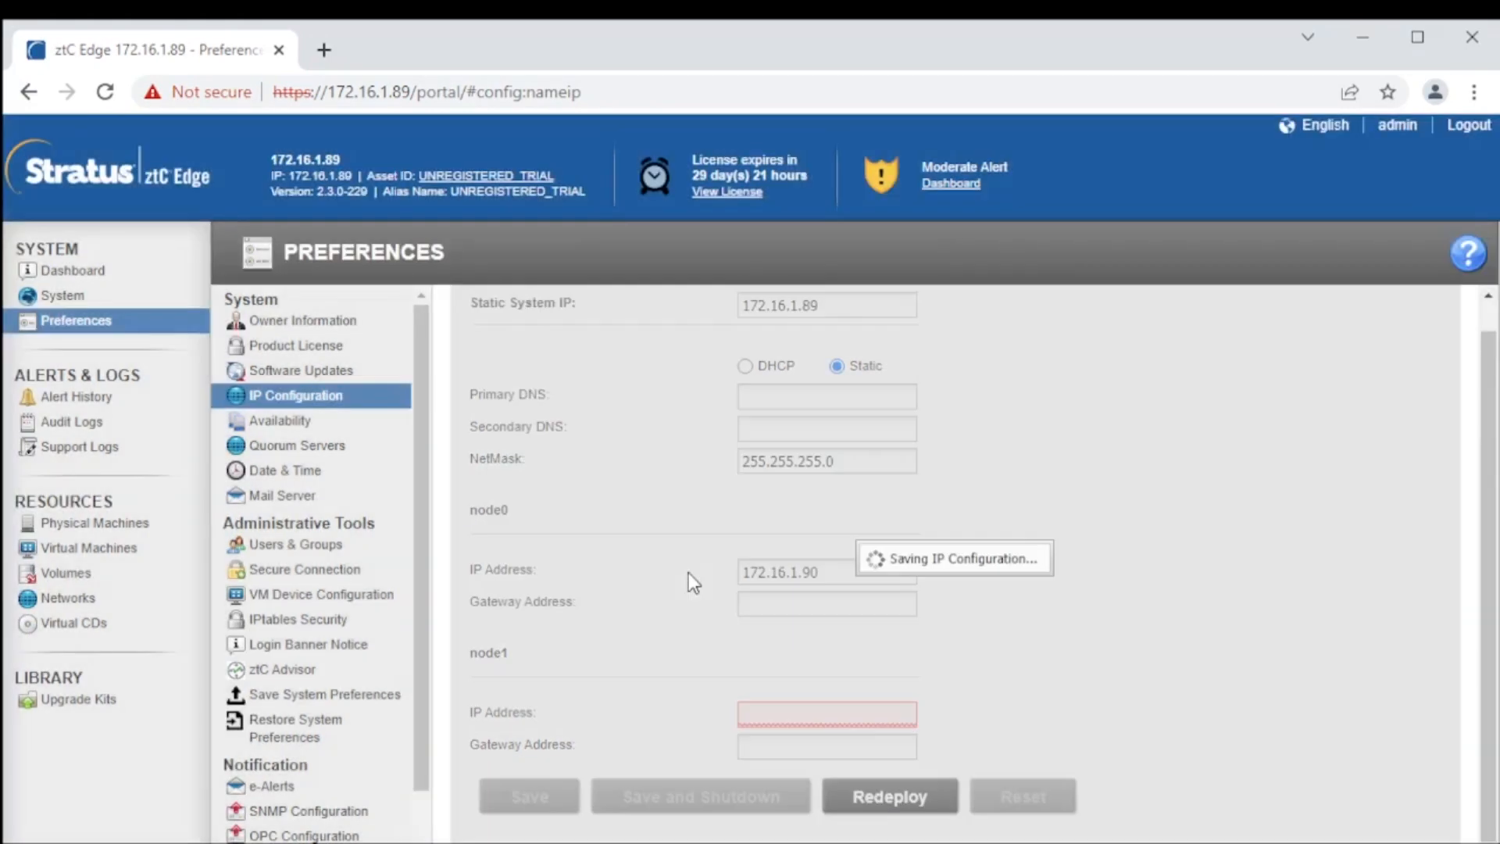
# Step: View the System page and scroll to Node0 and Node1 resource allocation and utilization
pyautogui.click(63, 295)
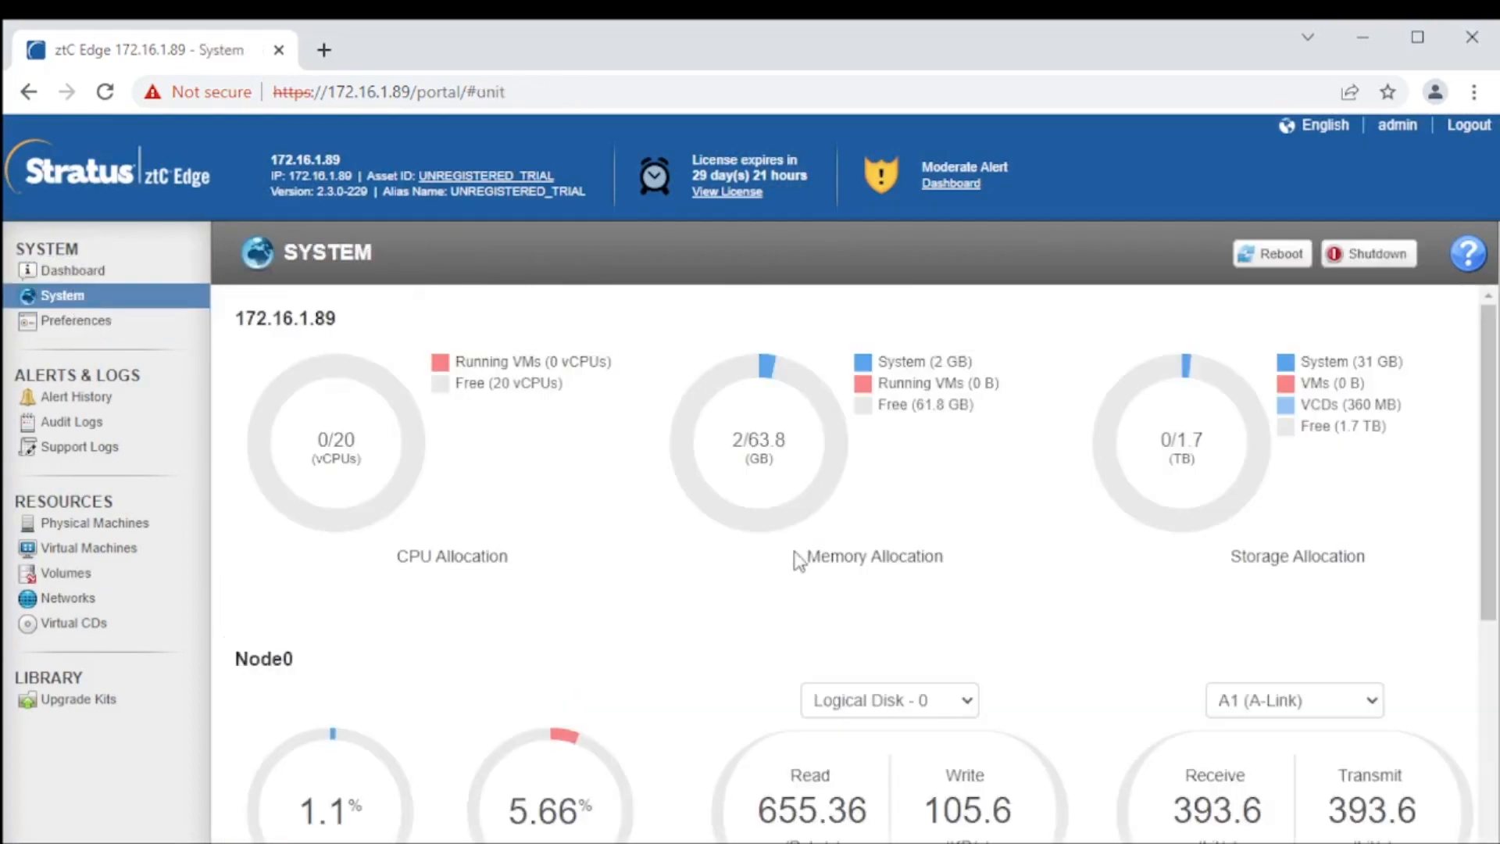
pyautogui.scroll(-3)
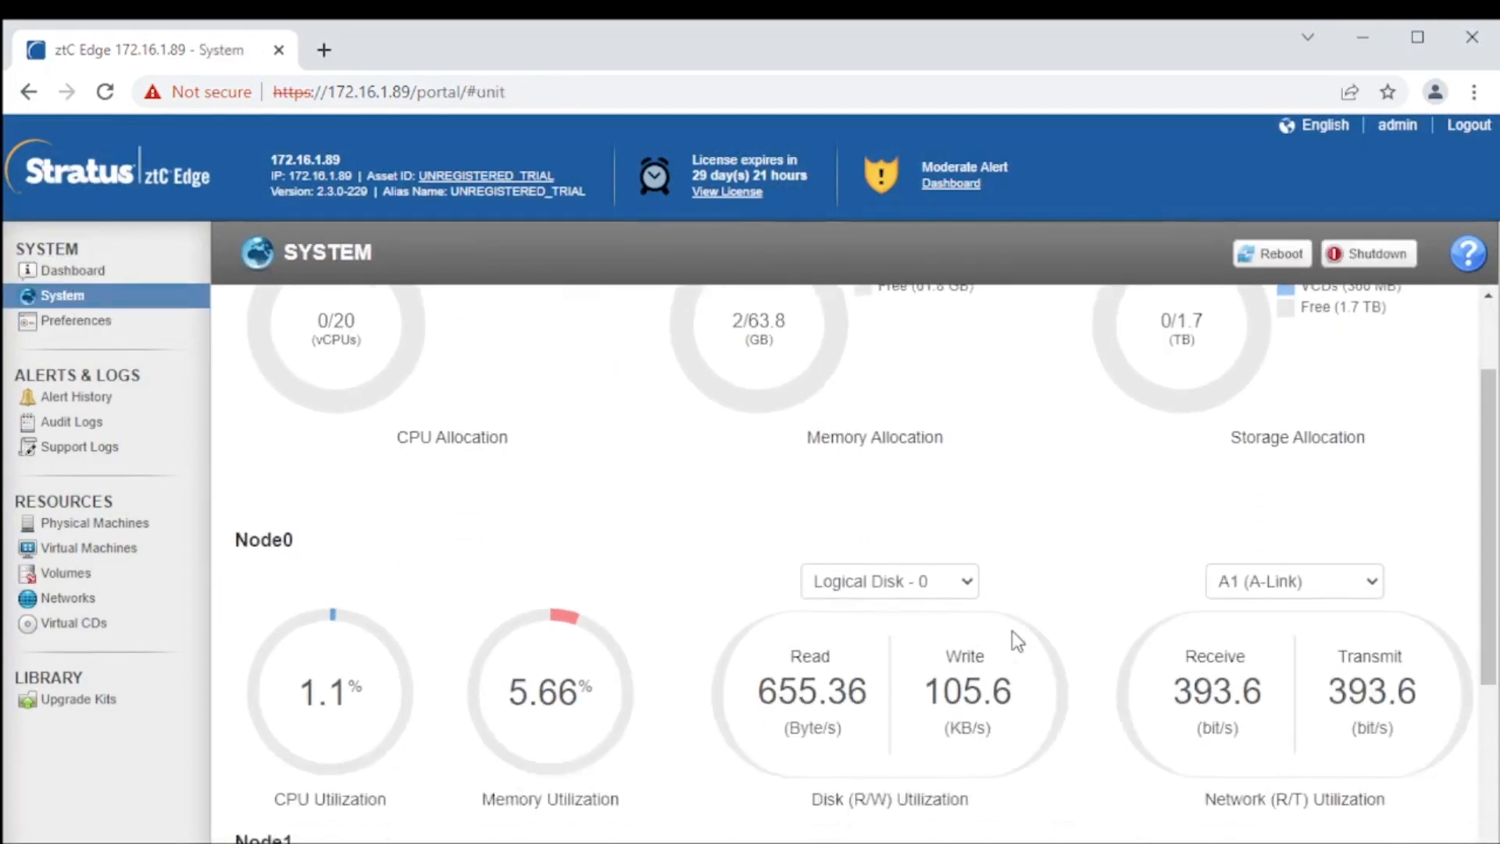
pyautogui.scroll(-3)
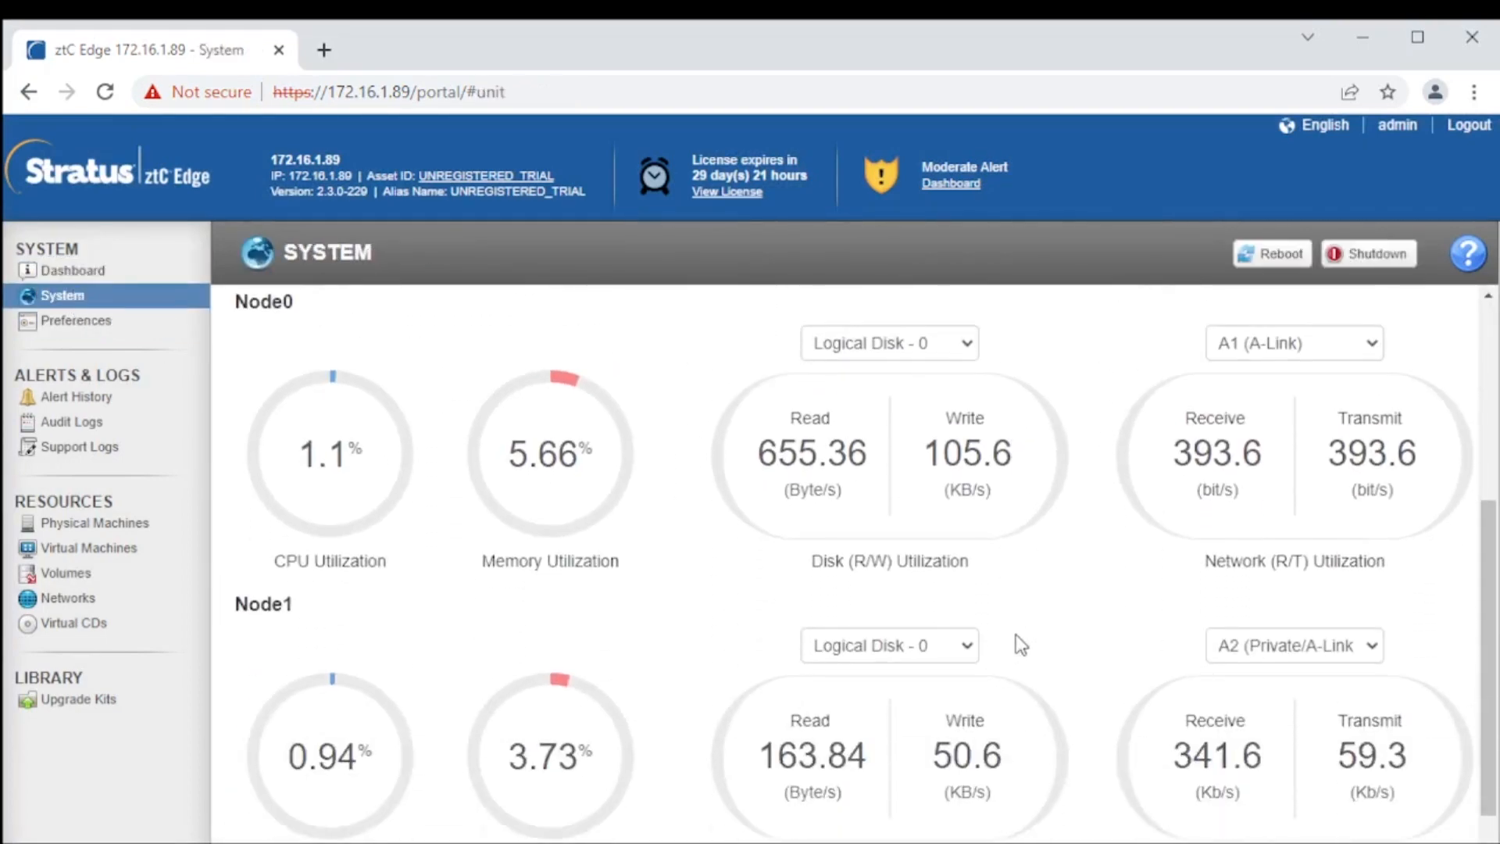